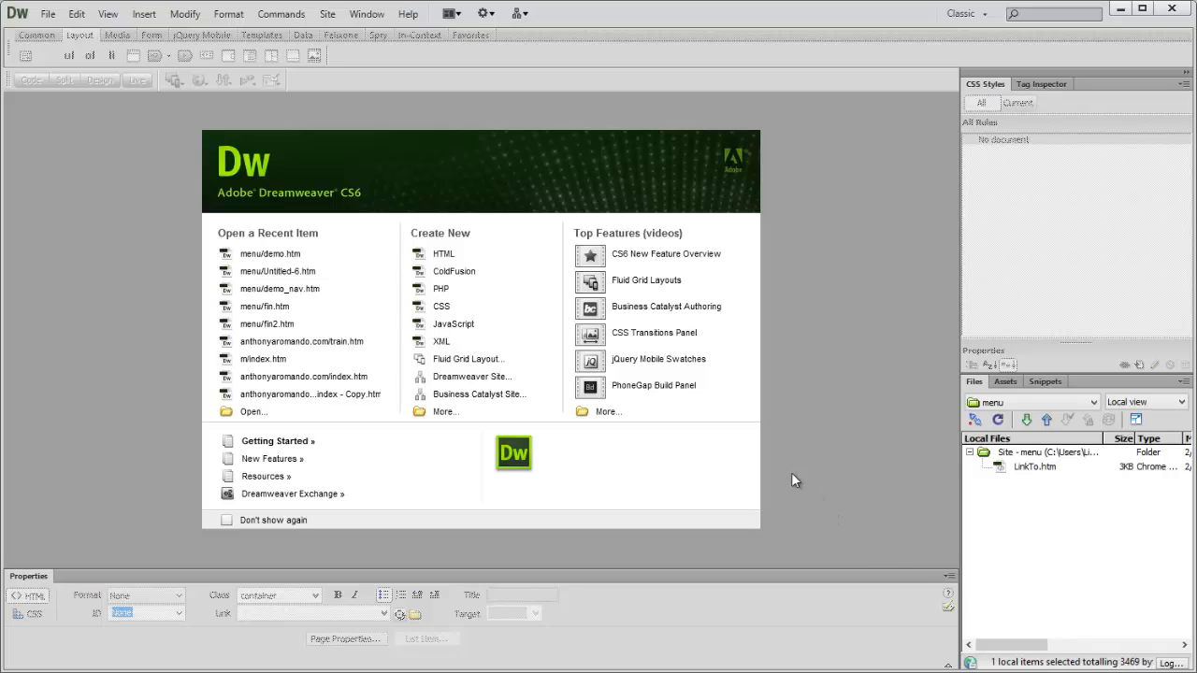
{"action": "mouse_move", "coordinate": [423, 415]}
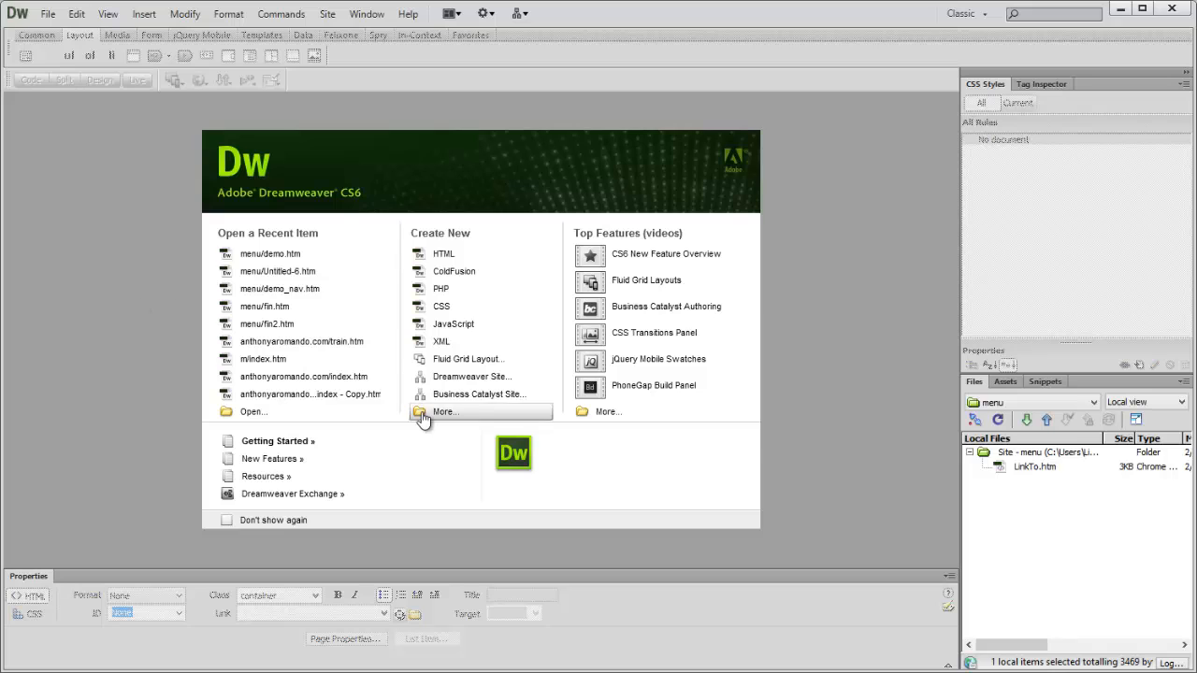
Create a blank HTML page from the 1 column fixed, centered, header and footer layout.
{"action": "left_click", "coordinate": [445, 412]}
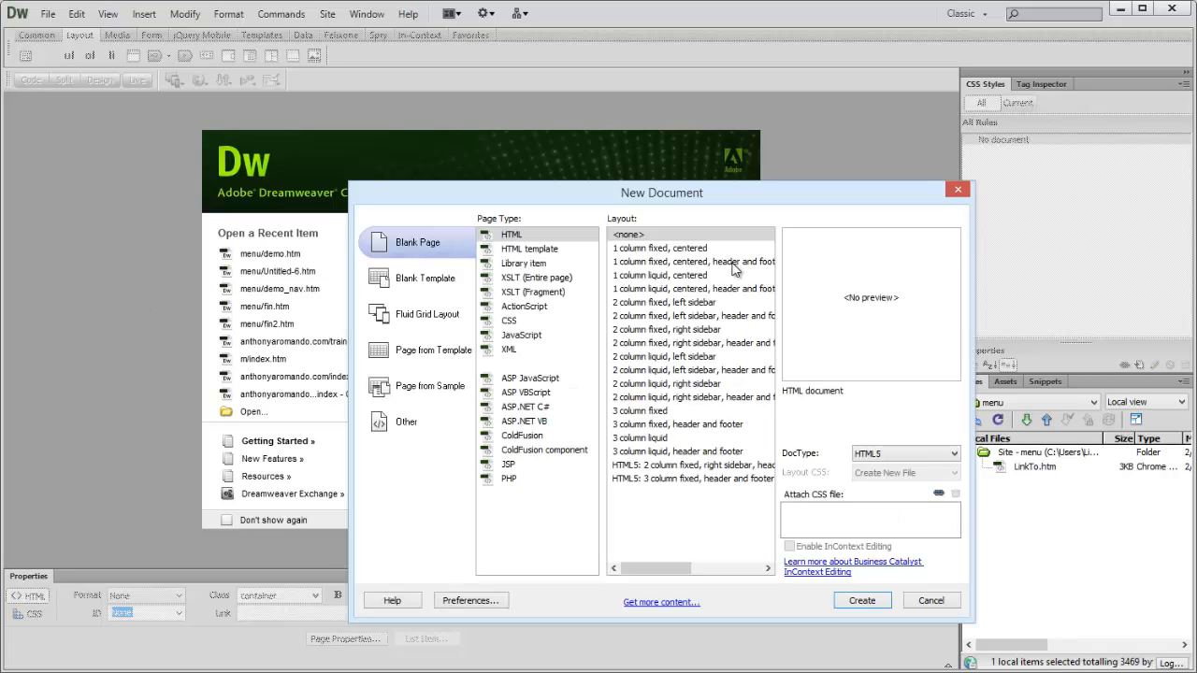
{"action": "left_click", "coordinate": [692, 262]}
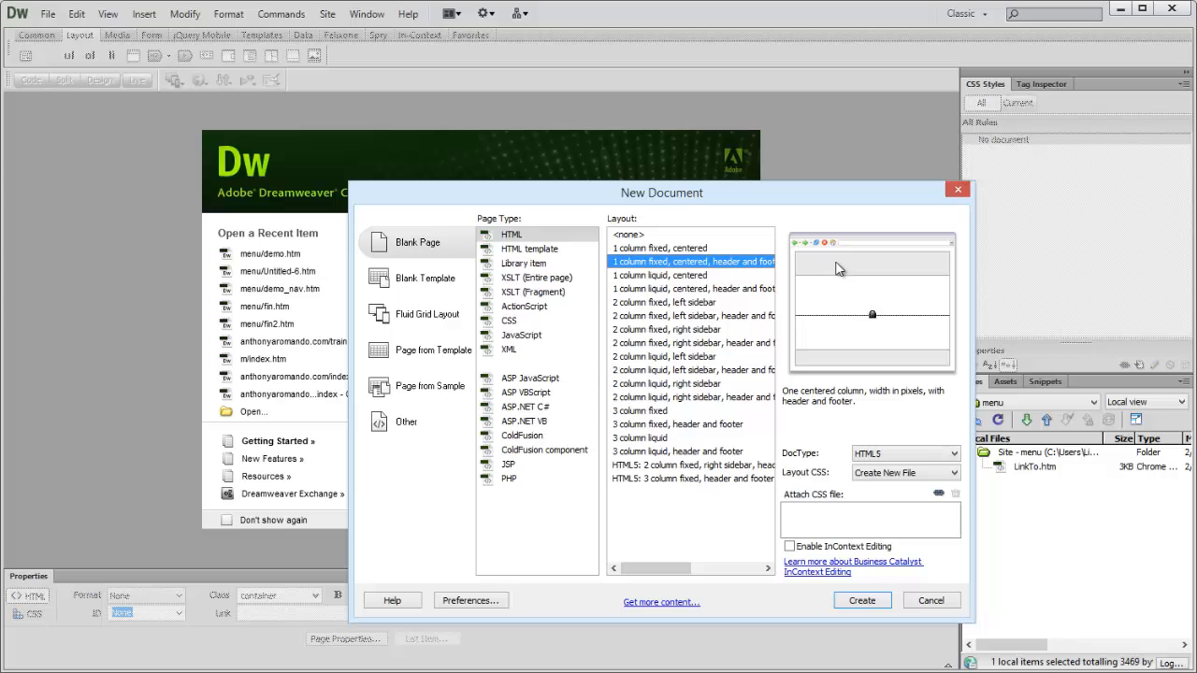
{"action": "mouse_move", "coordinate": [931, 389]}
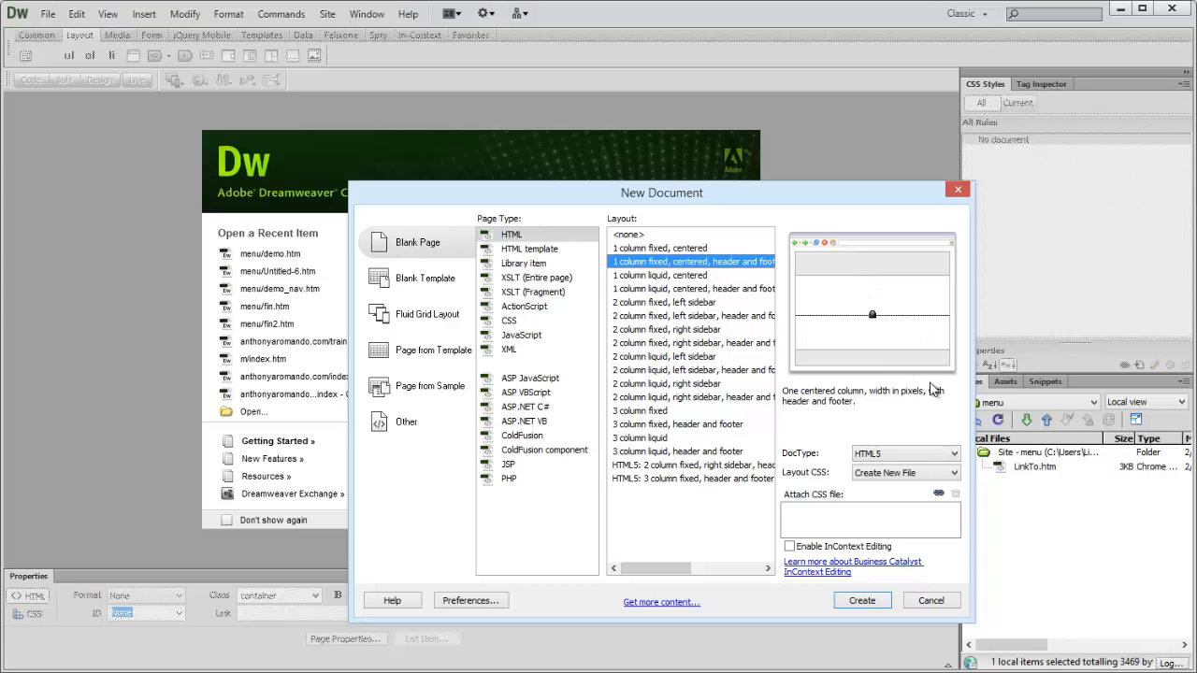
{"action": "mouse_move", "coordinate": [795, 486]}
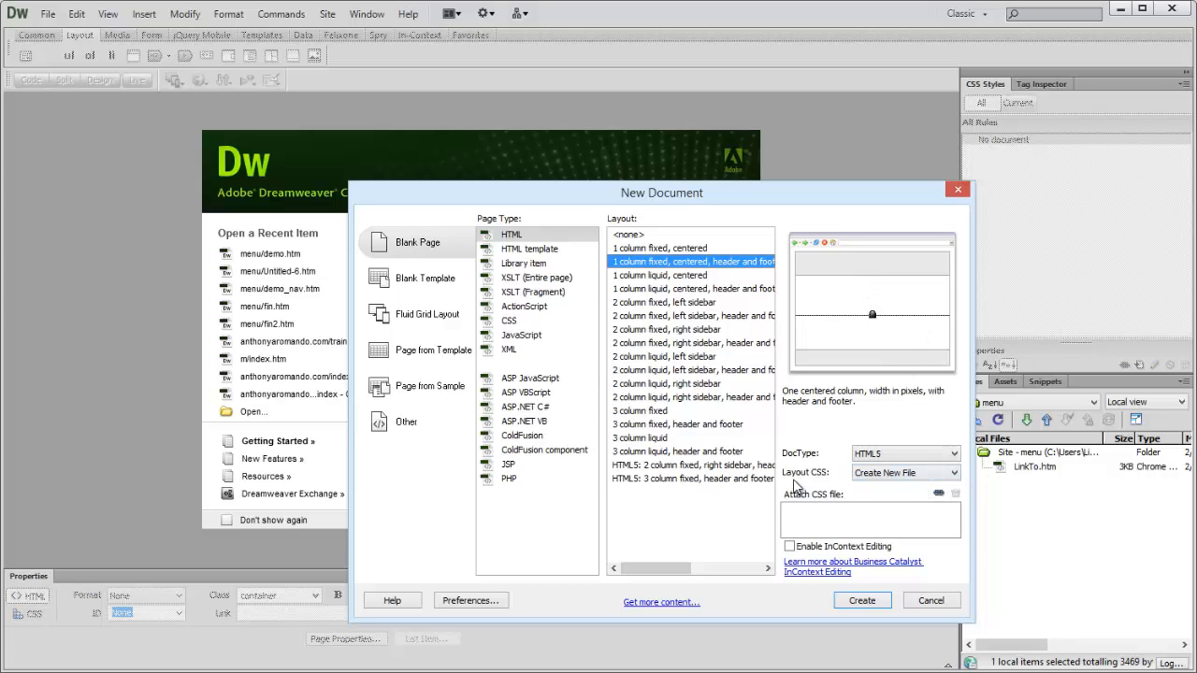
{"action": "left_click", "coordinate": [903, 471]}
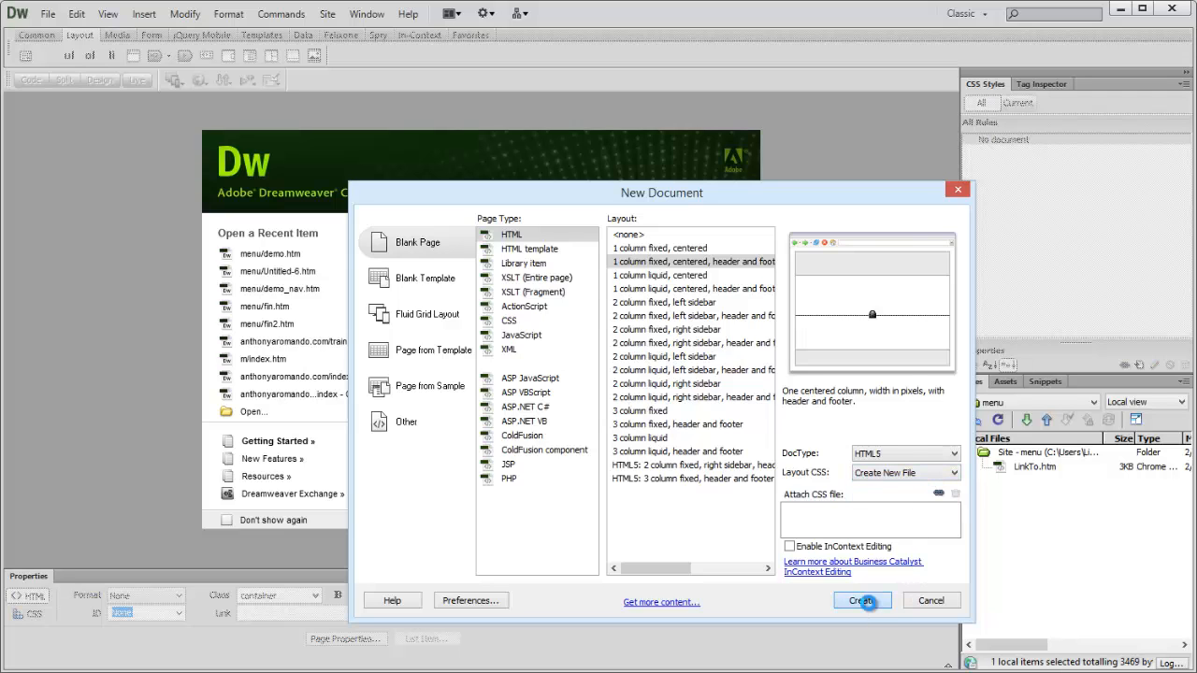
{"action": "left_click", "coordinate": [861, 601]}
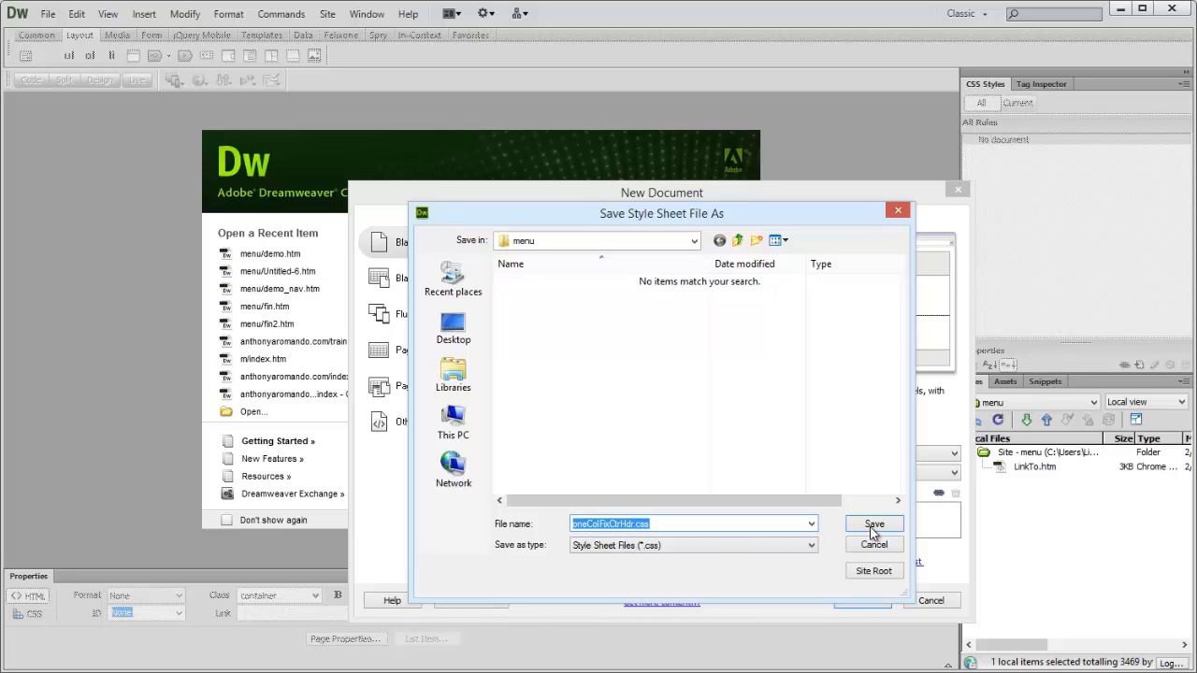
Save the layout style sheet, then save the page as demo.htm in the menu site folder.
{"action": "left_click", "coordinate": [873, 523]}
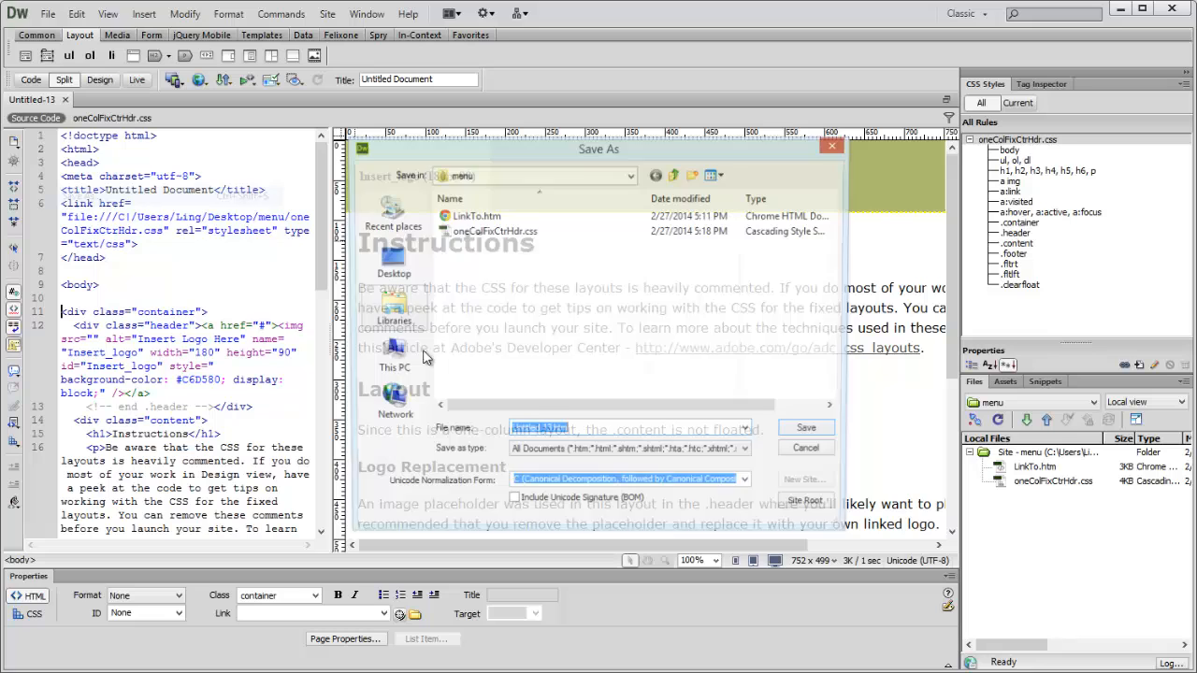
{"action": "type", "text": "del"}
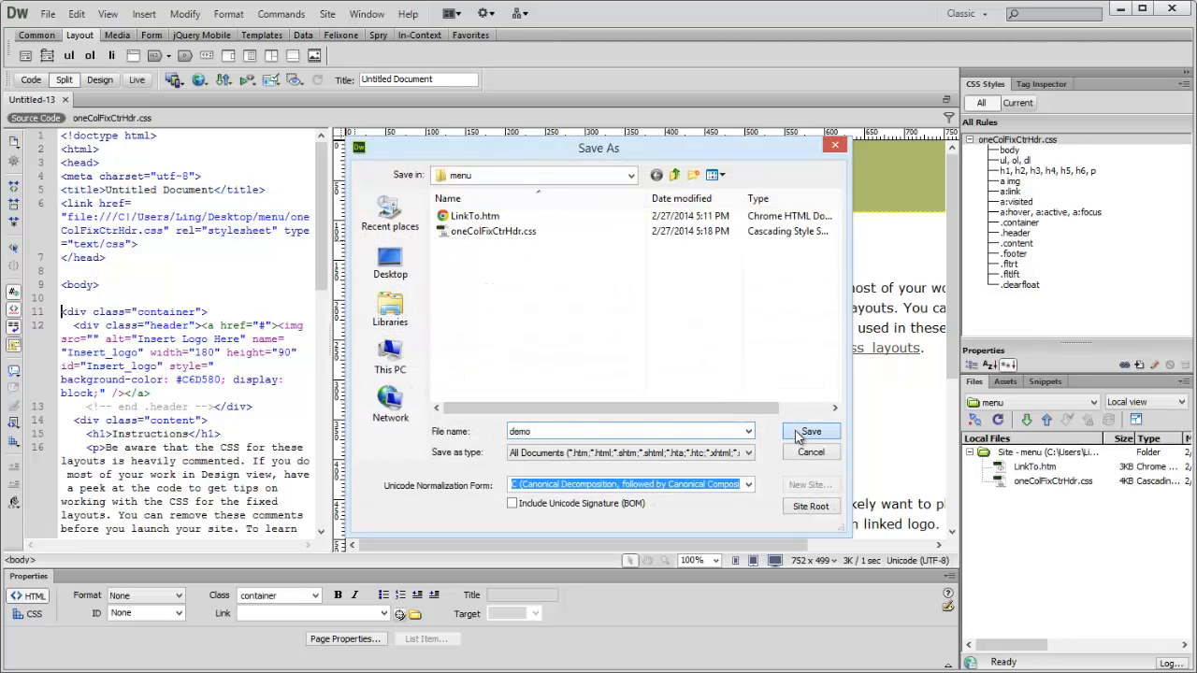
{"action": "left_click", "coordinate": [812, 430]}
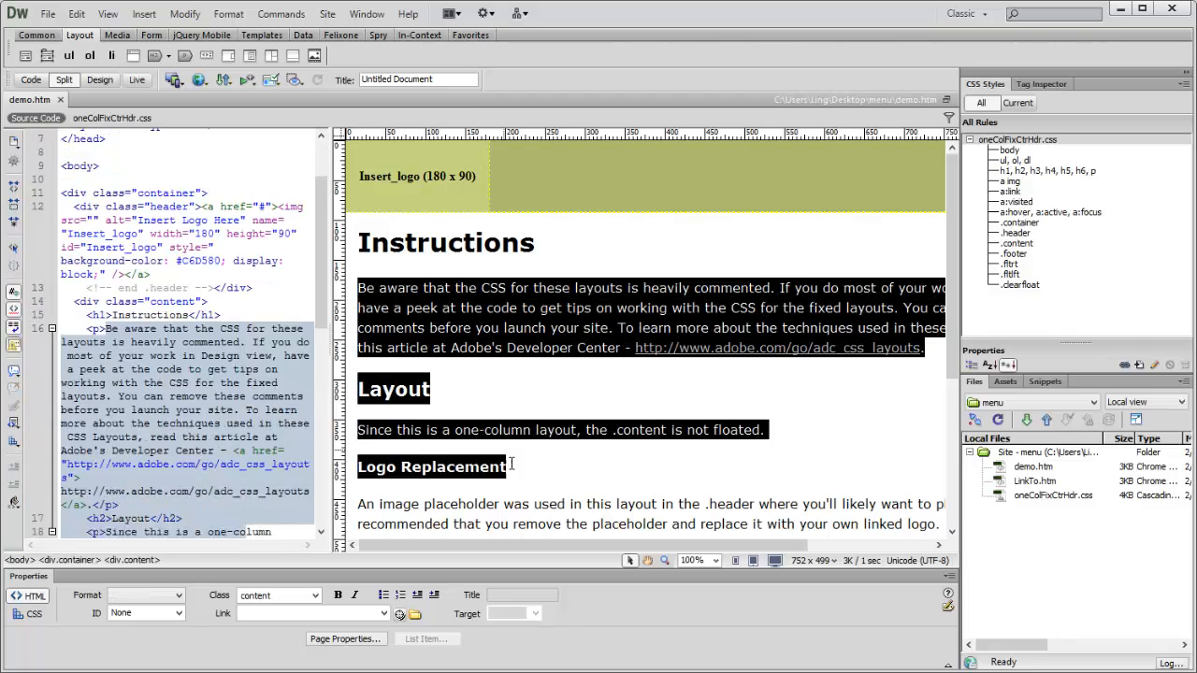
Trim the content div's sample text, keeping the Instructions heading and one short paragraph.
{"action": "scroll", "scroll_direction": "down", "scroll_amount": 3}
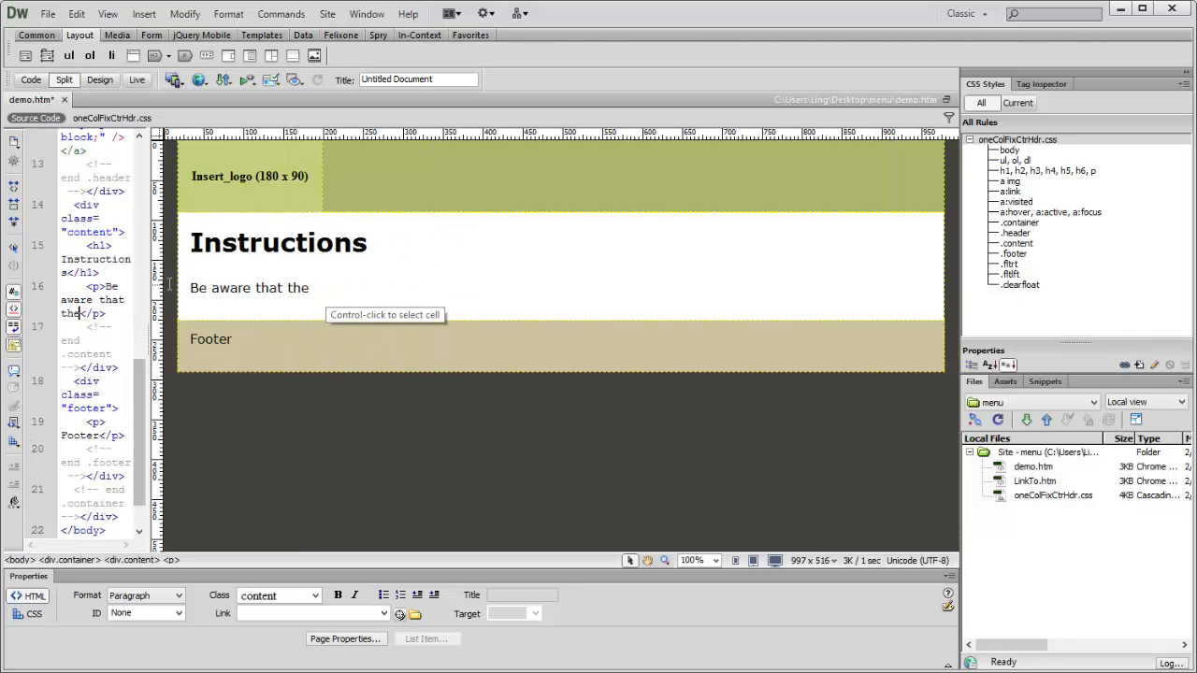
{"action": "mouse_move", "coordinate": [900, 378]}
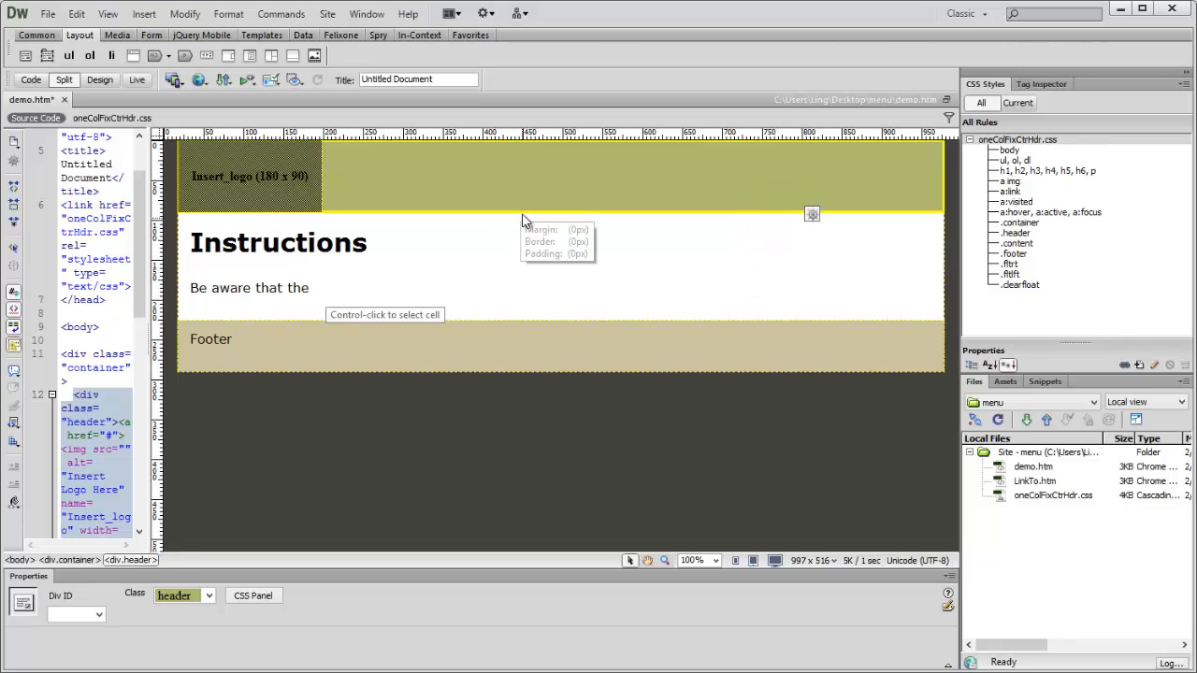
{"action": "mouse_move", "coordinate": [224, 355]}
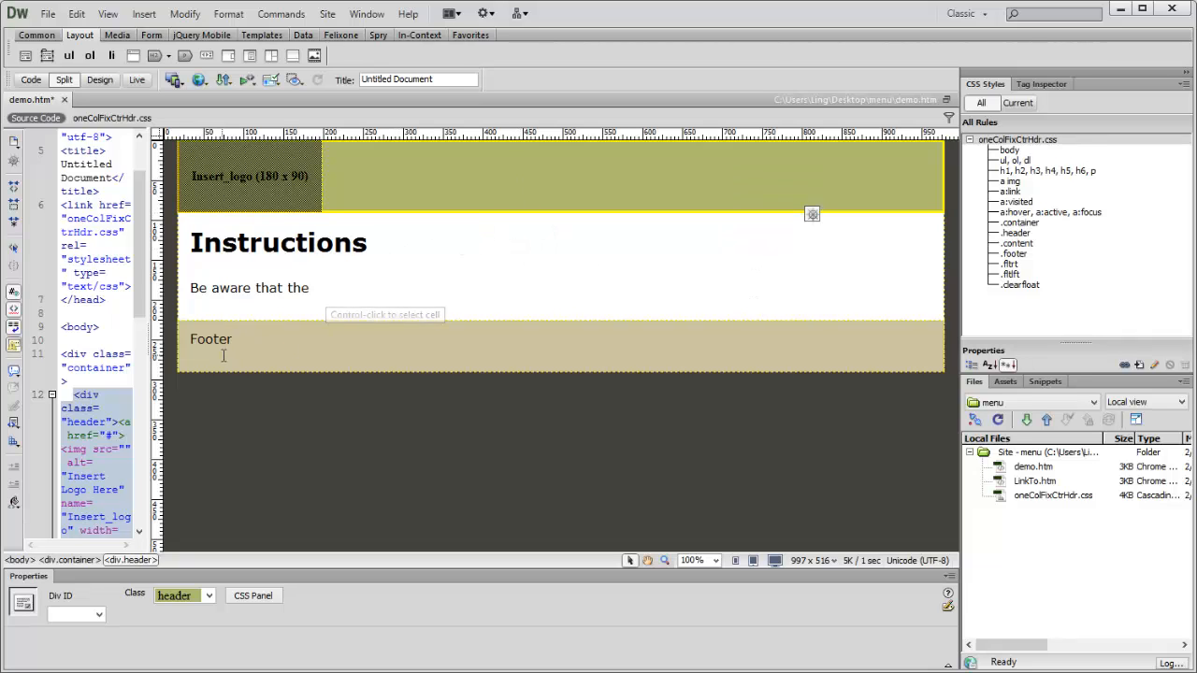
{"action": "left_click", "coordinate": [209, 340]}
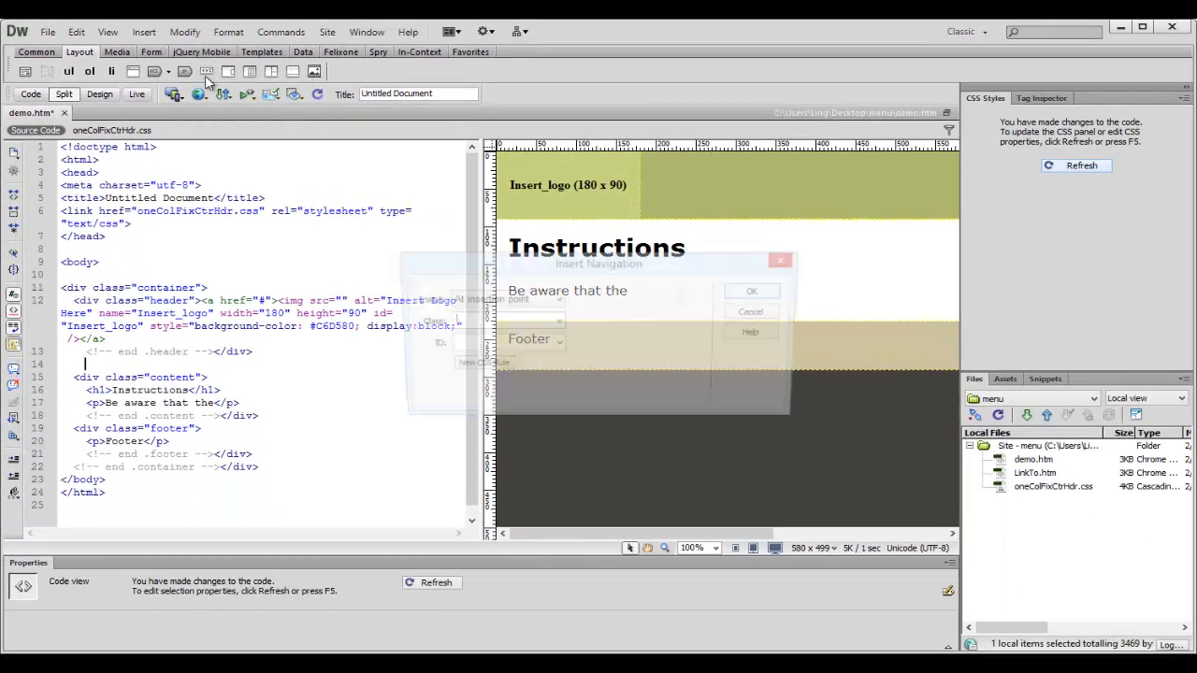
{"action": "left_click", "coordinate": [752, 292]}
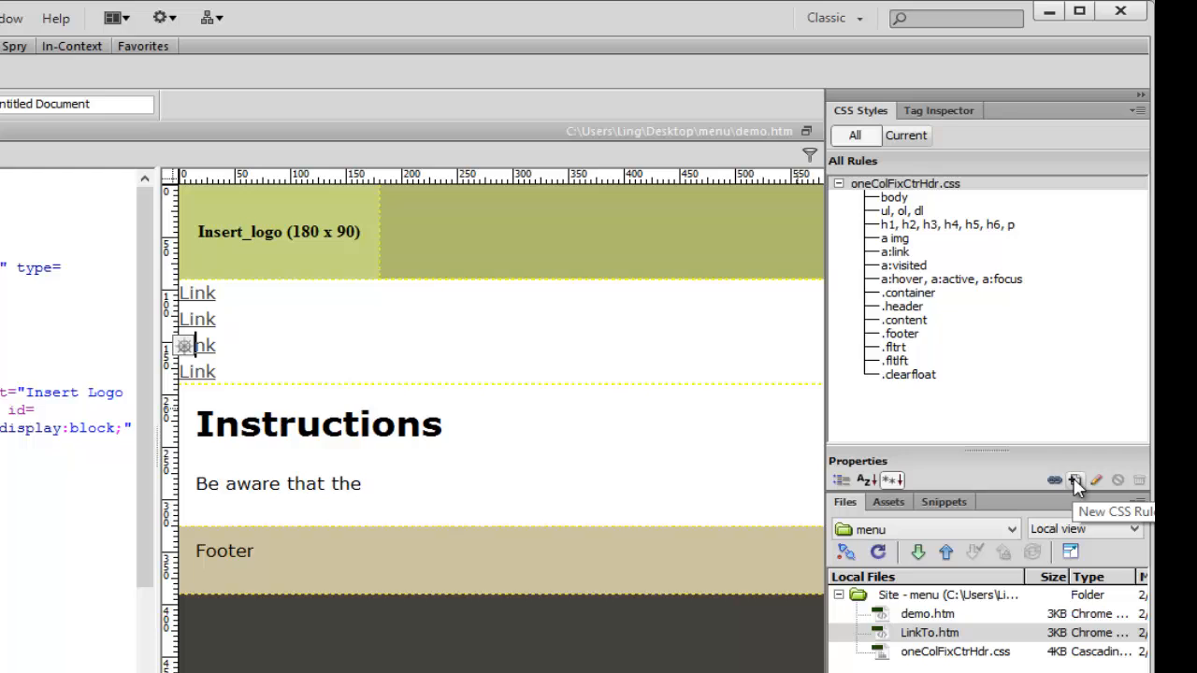
{"action": "mouse_move", "coordinate": [1081, 493]}
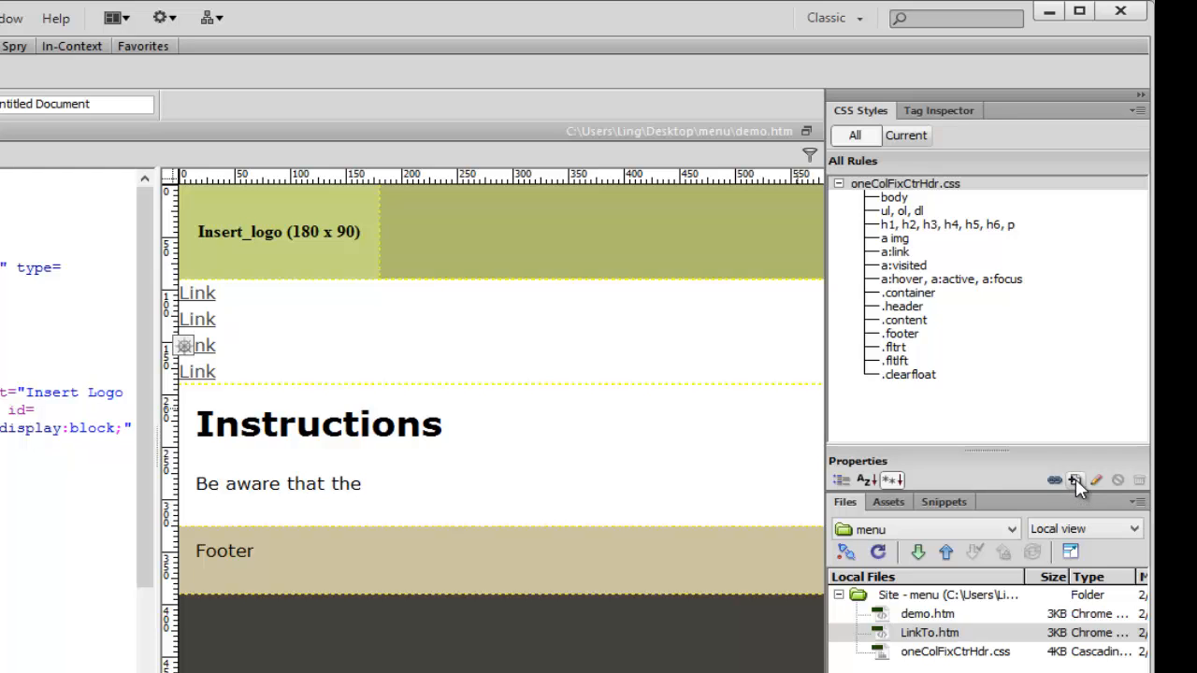
Start a new compound CSS rule with the selector .container nav ul li a.
{"action": "left_click", "coordinate": [1076, 479]}
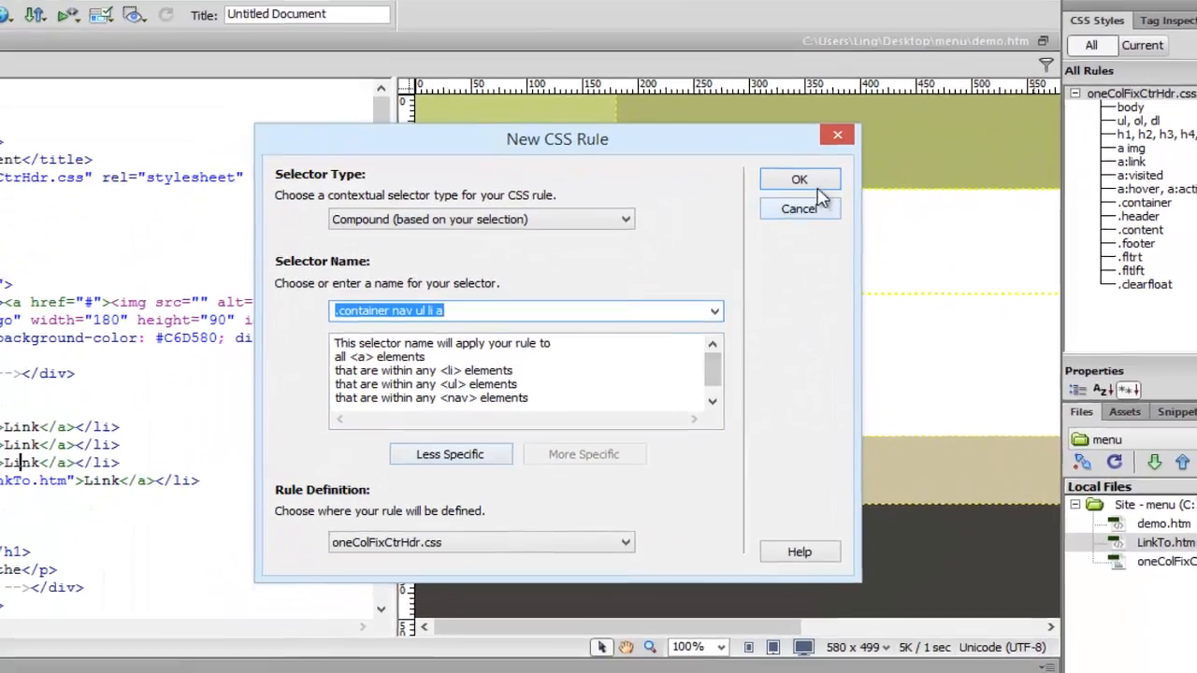
{"action": "left_click", "coordinate": [801, 180]}
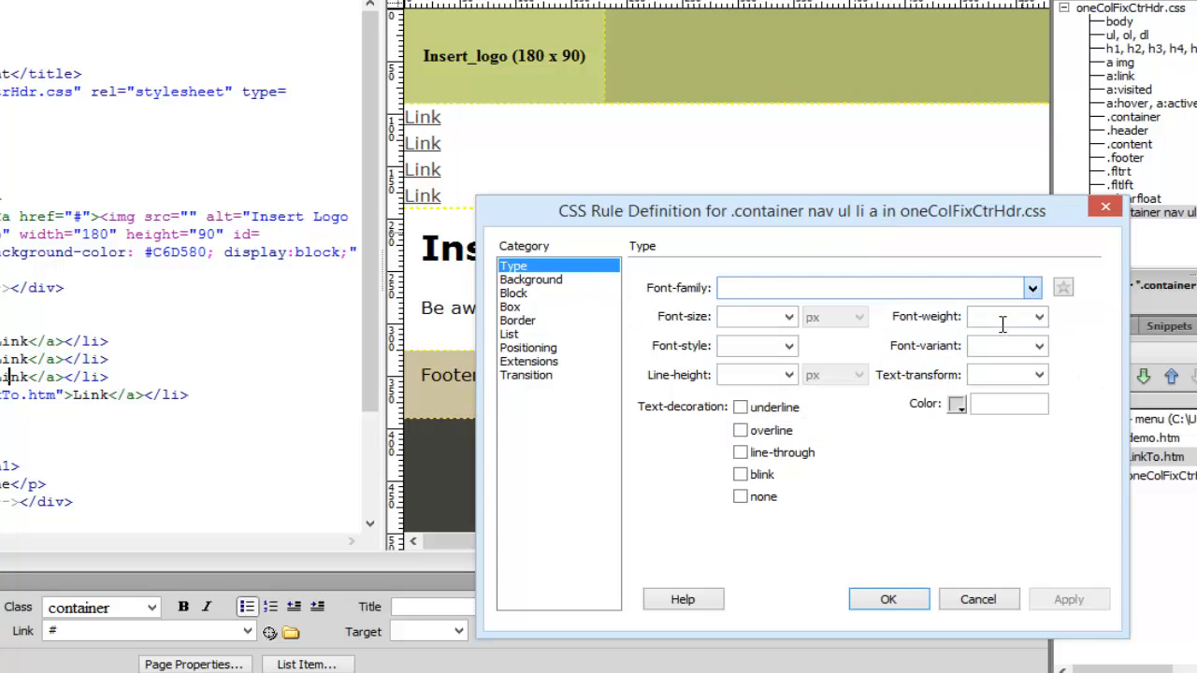
Set the link type to Georgia 18px italic, colour #9F0, with text-decoration none.
{"action": "left_click", "coordinate": [789, 316]}
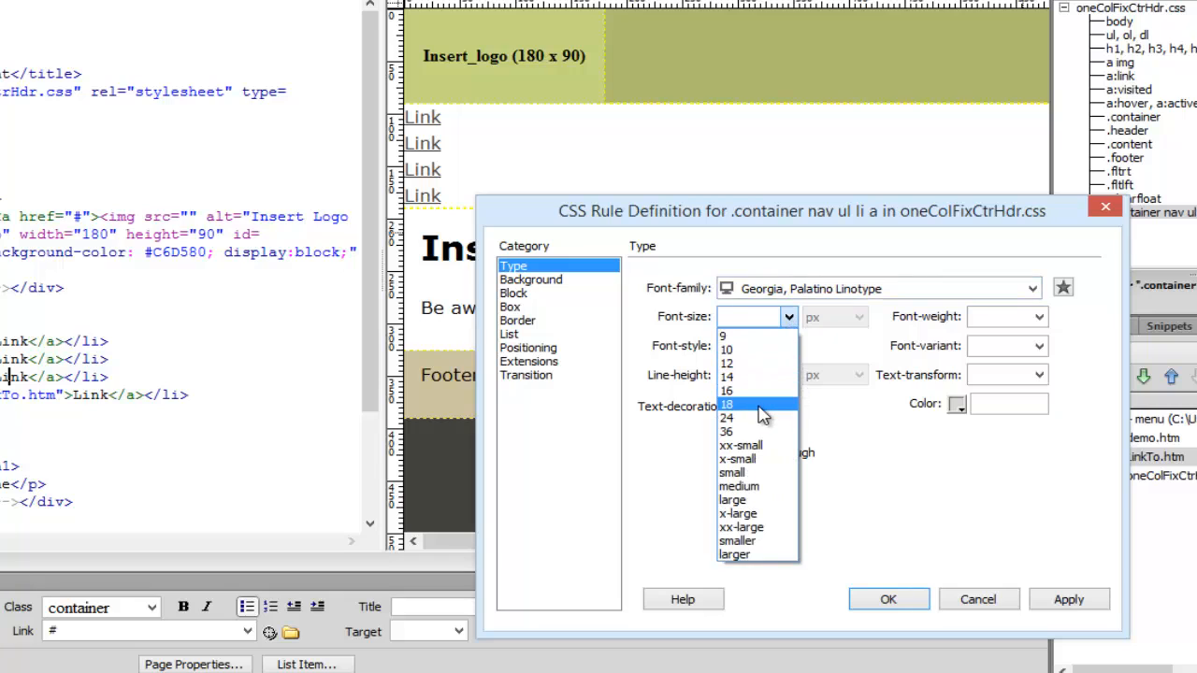
{"action": "left_click", "coordinate": [726, 404]}
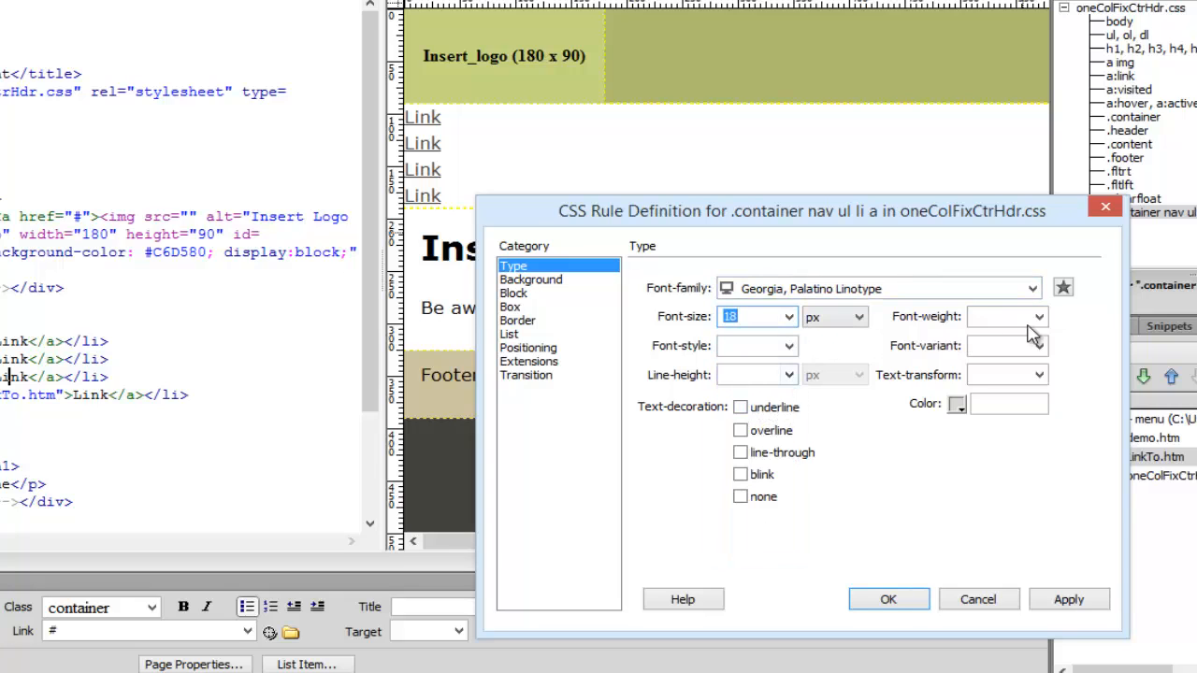
{"action": "left_click", "coordinate": [790, 346]}
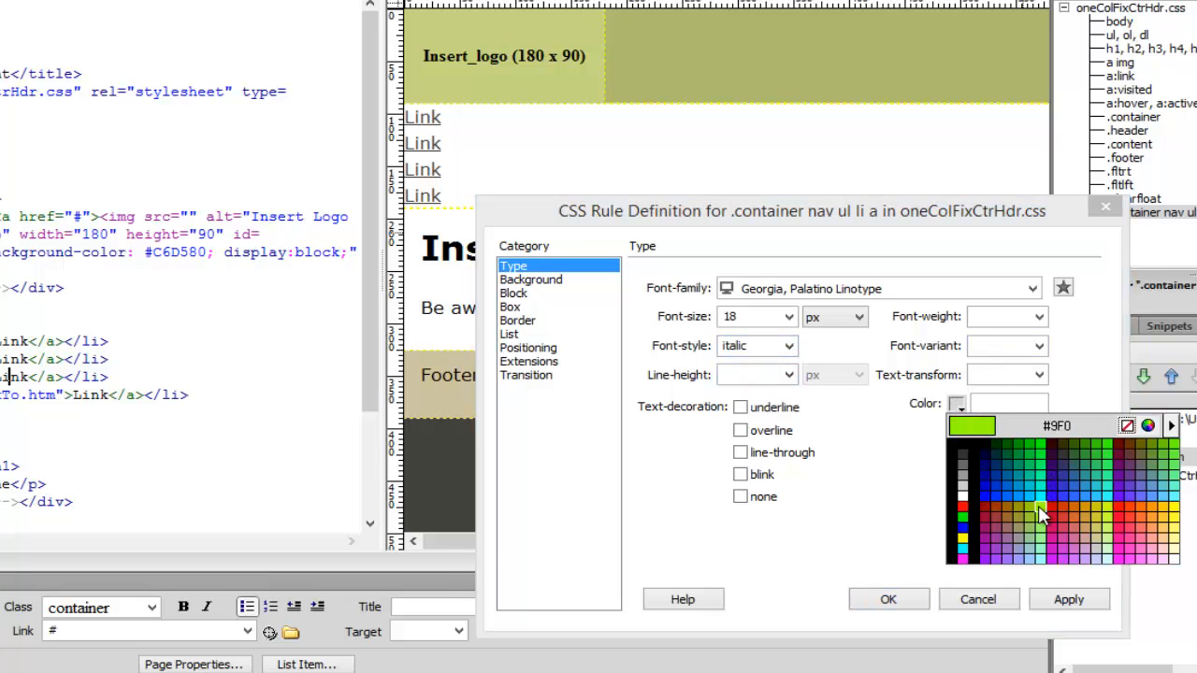
{"action": "left_click", "coordinate": [1040, 509]}
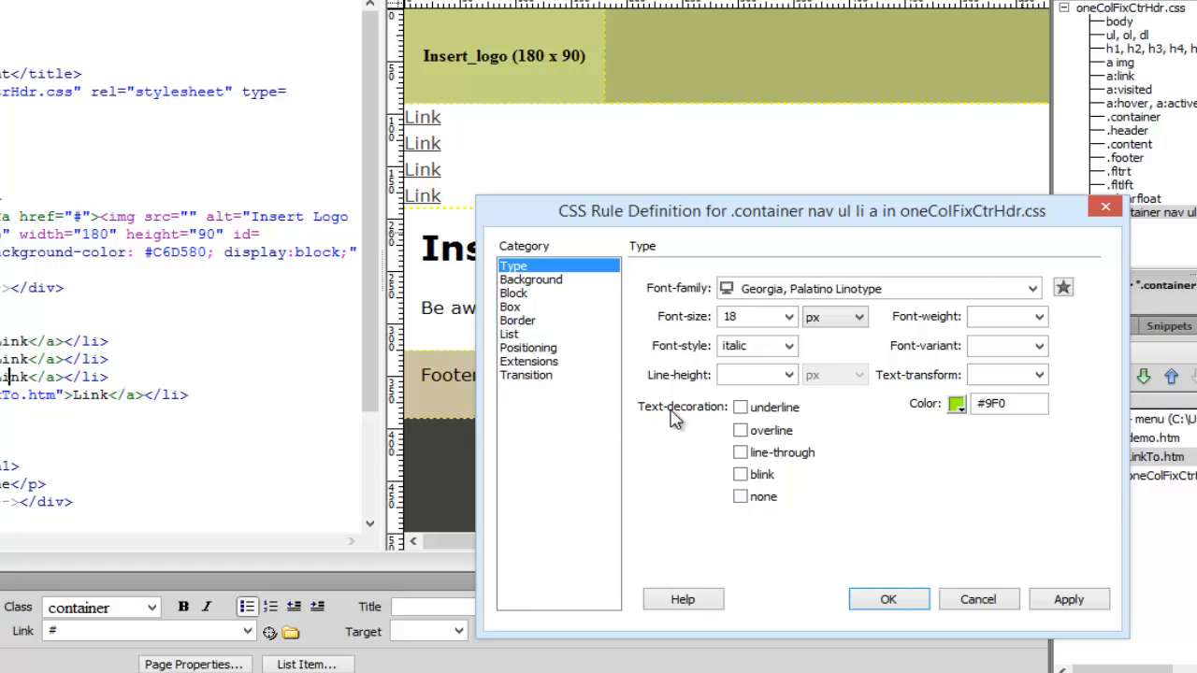
{"action": "left_click", "coordinate": [741, 498]}
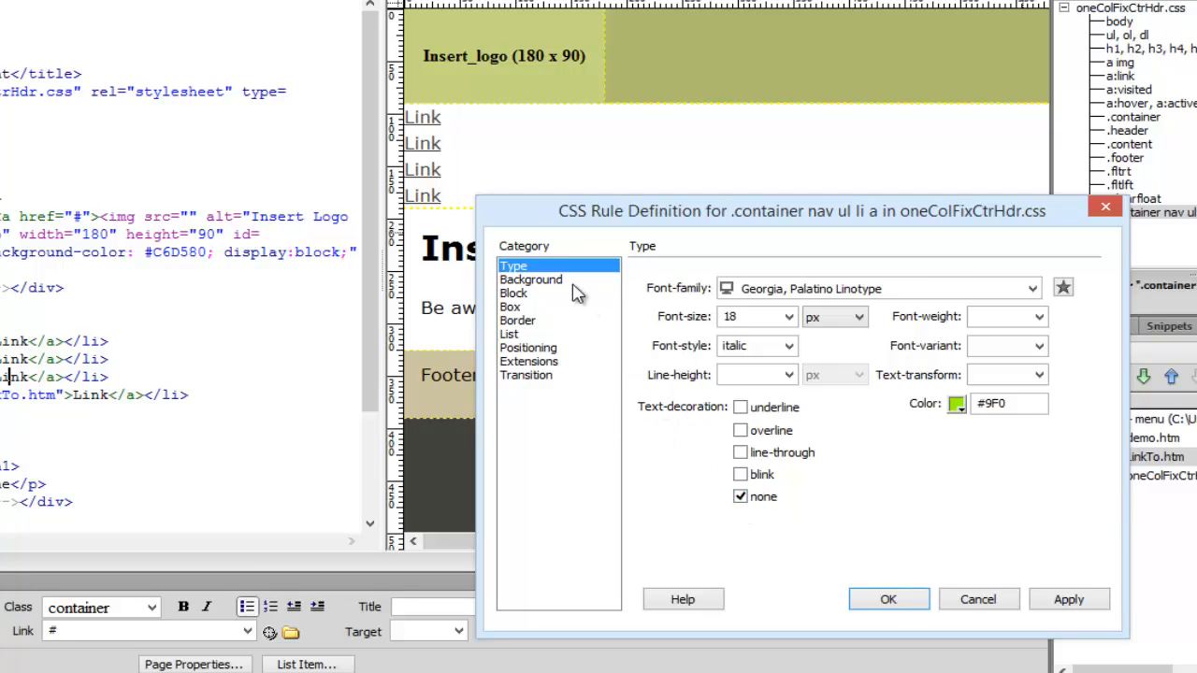
{"action": "left_click", "coordinate": [531, 279]}
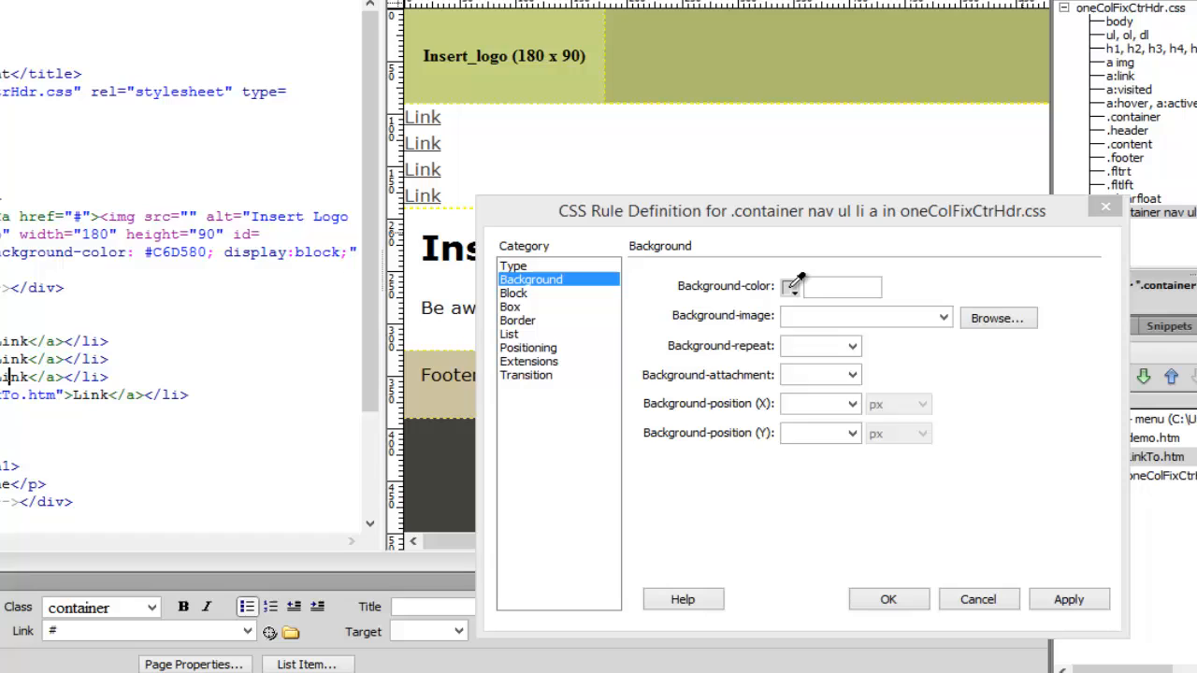
Give the links background #333, centred text alignment and display block, and apply.
{"action": "left_click", "coordinate": [791, 286]}
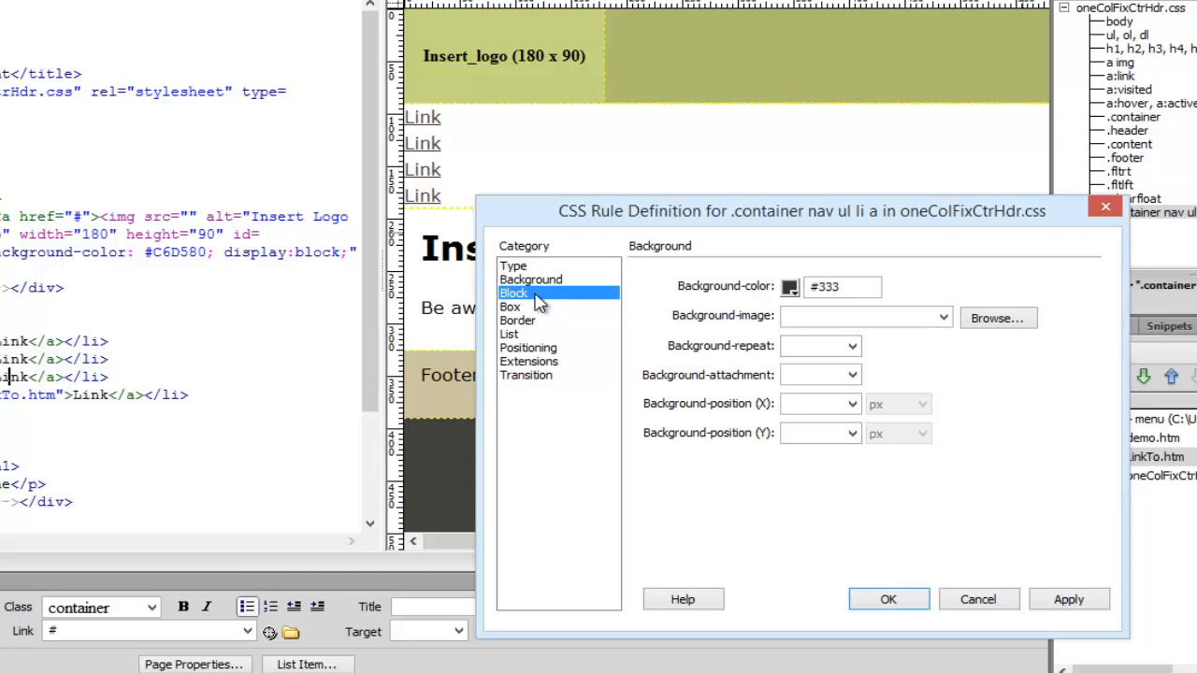
{"action": "left_click", "coordinate": [513, 292]}
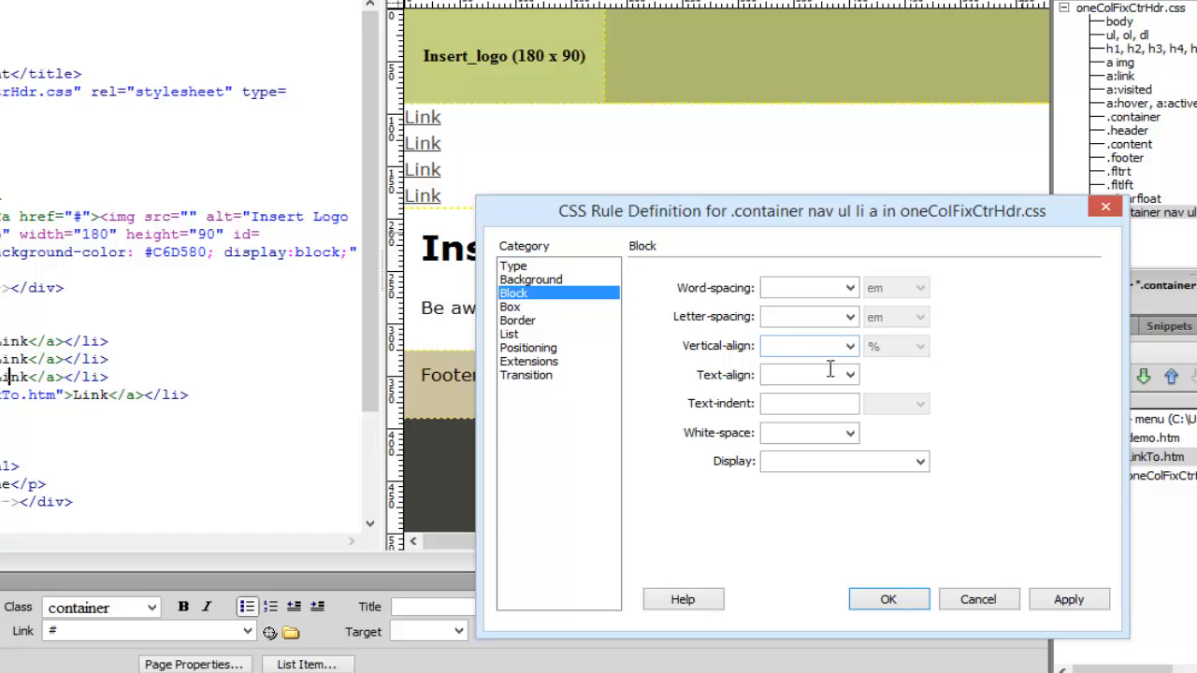
{"action": "left_click", "coordinate": [849, 374]}
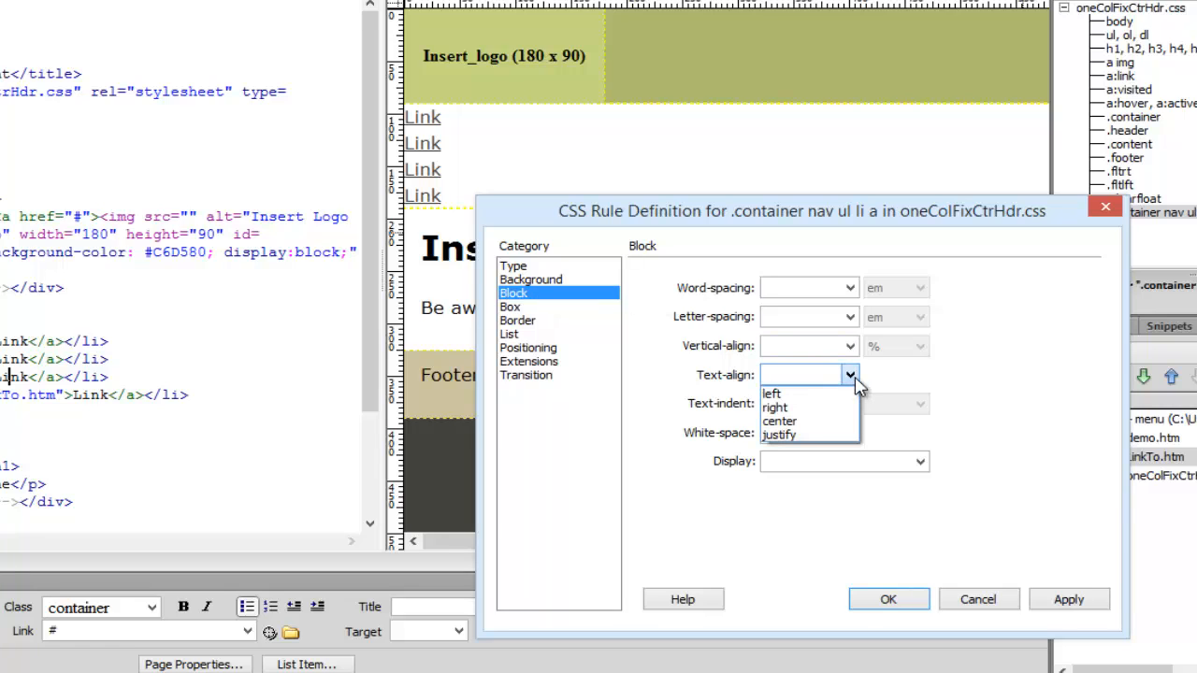
{"action": "mouse_move", "coordinate": [778, 421]}
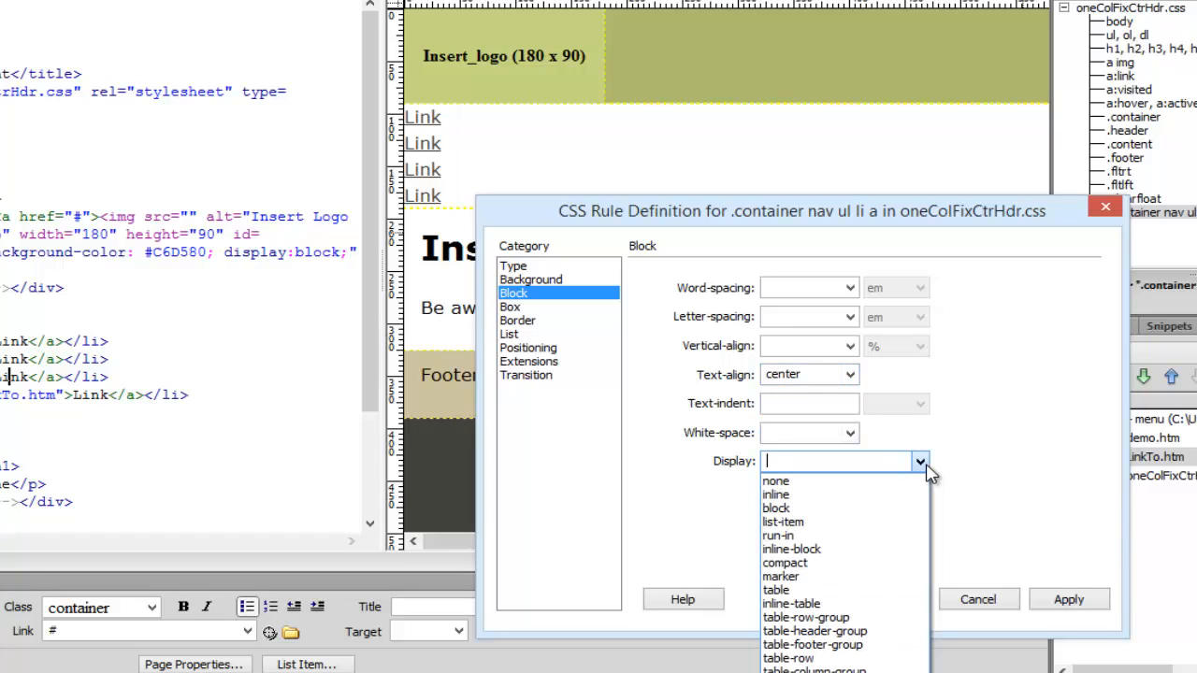
{"action": "left_click", "coordinate": [777, 509]}
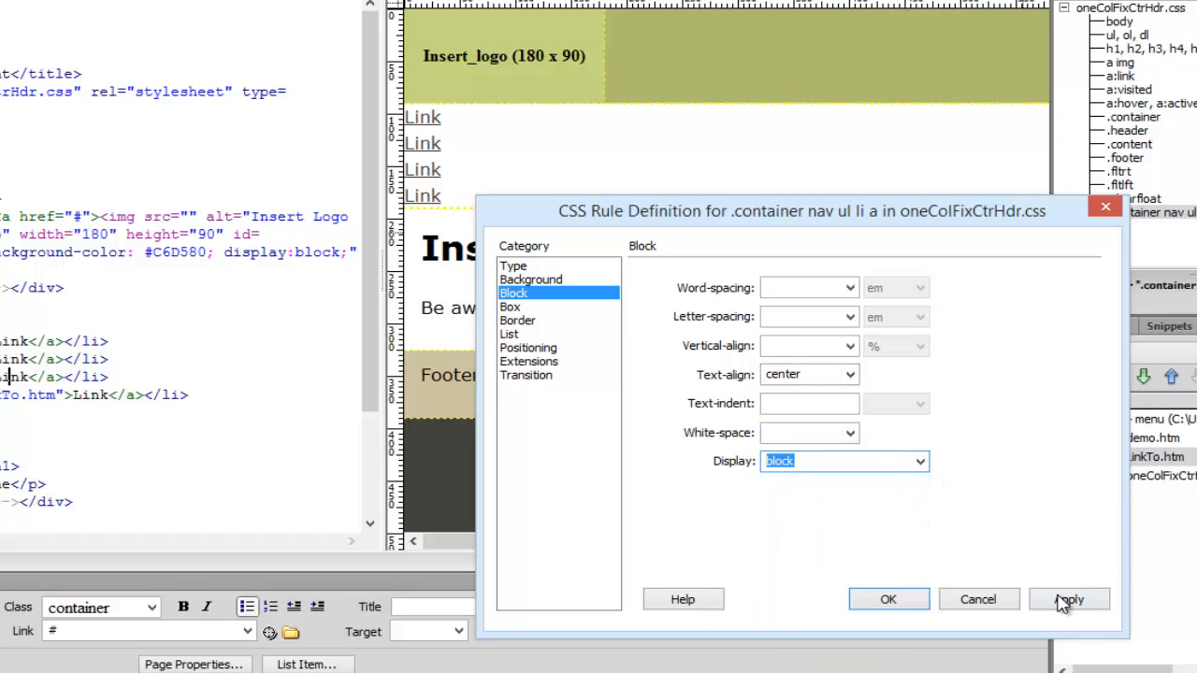
{"action": "left_click", "coordinate": [1070, 598]}
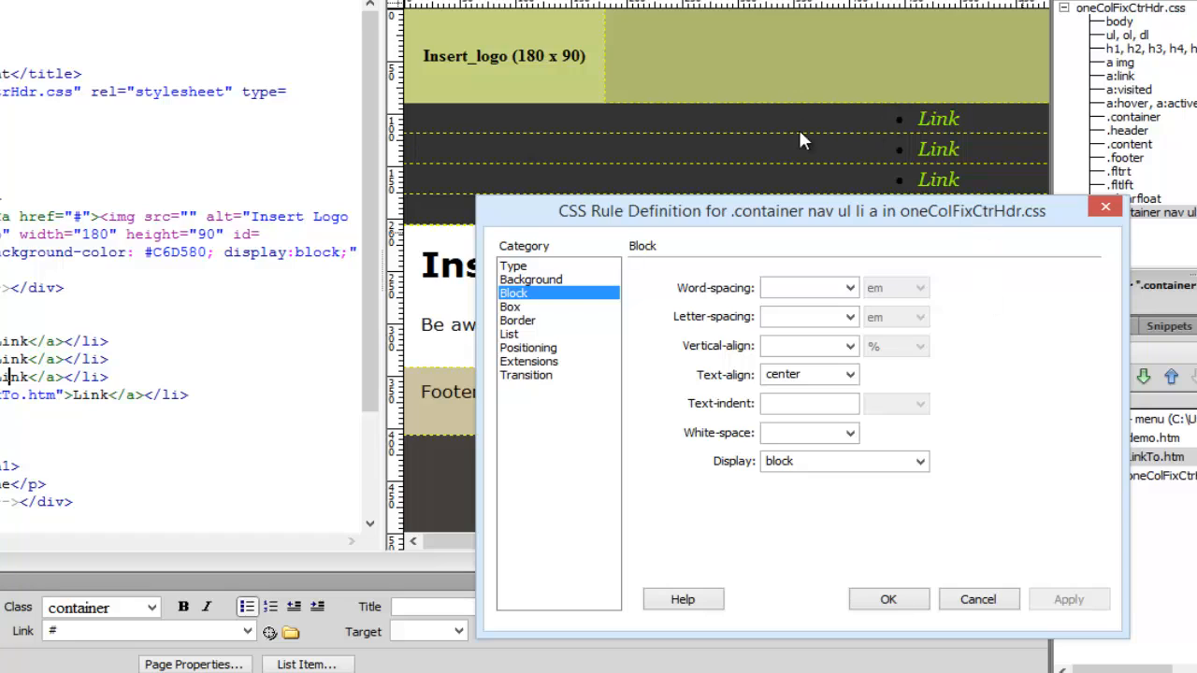
{"action": "mouse_move", "coordinate": [542, 318]}
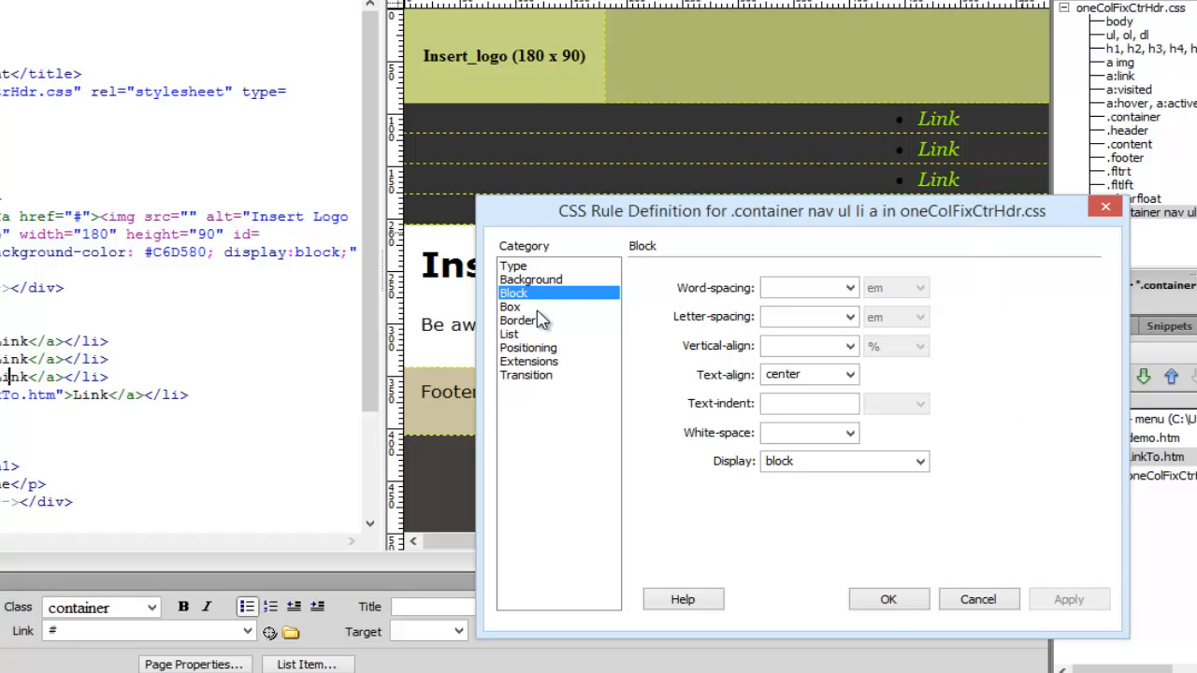
{"action": "left_click", "coordinate": [511, 307]}
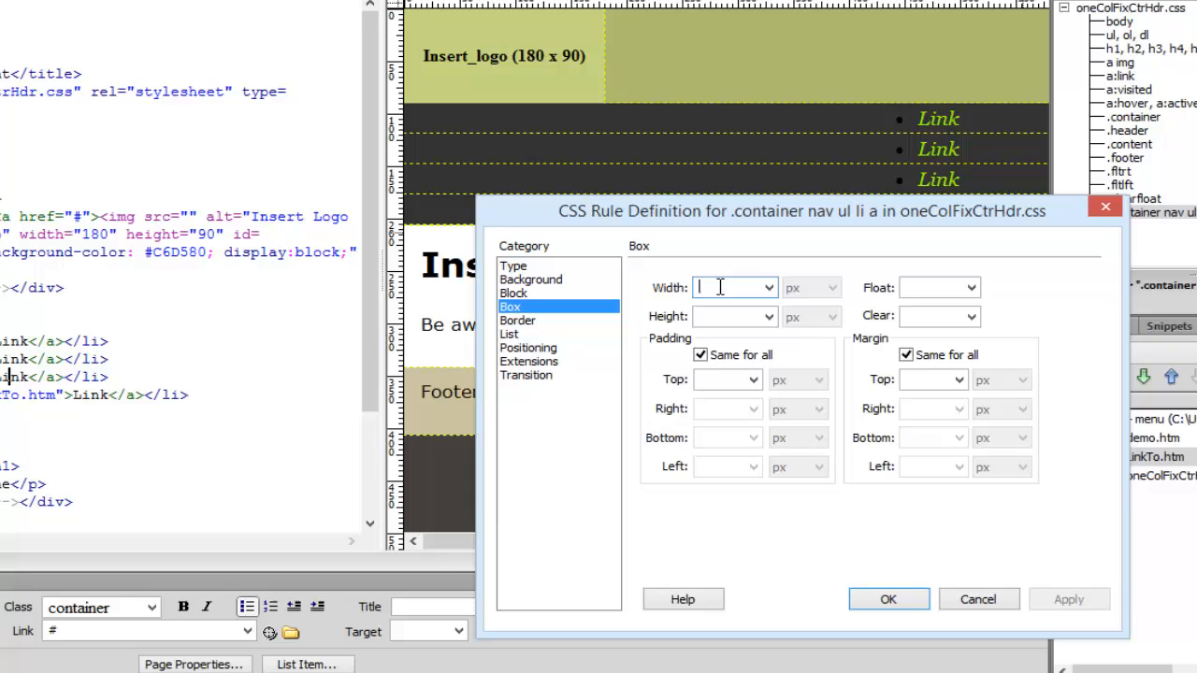
Set the link width to 25% and float left, apply and confirm the rule.
{"action": "left_click", "coordinate": [831, 288]}
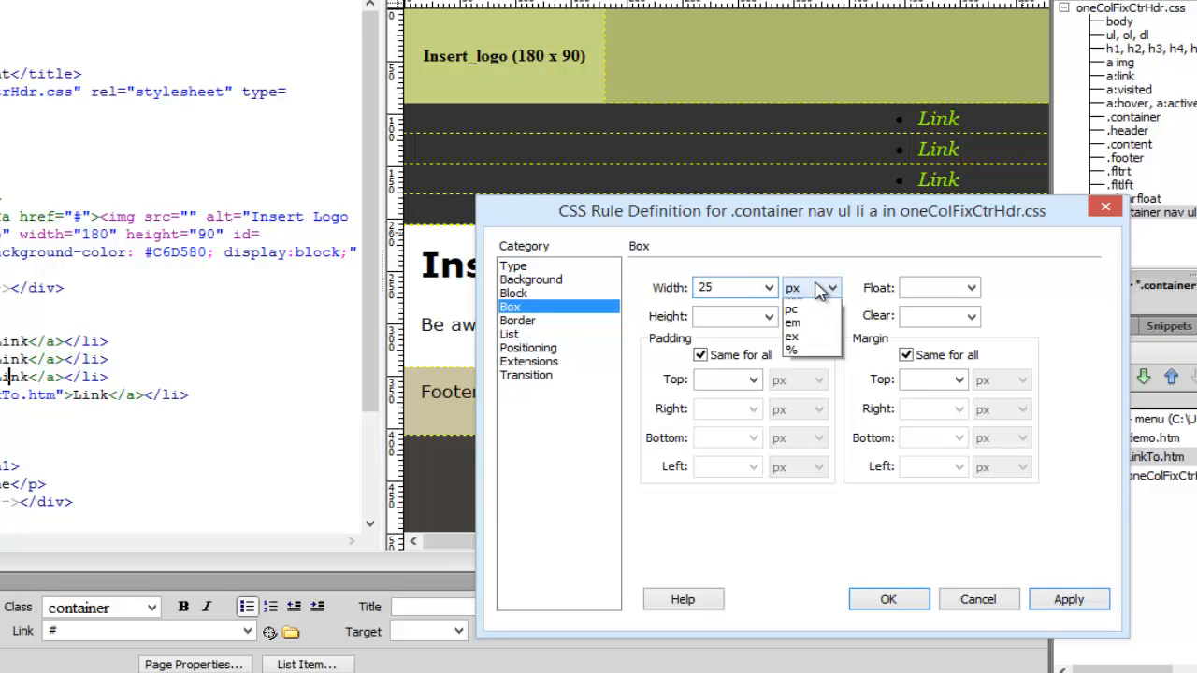
{"action": "left_click", "coordinate": [973, 289]}
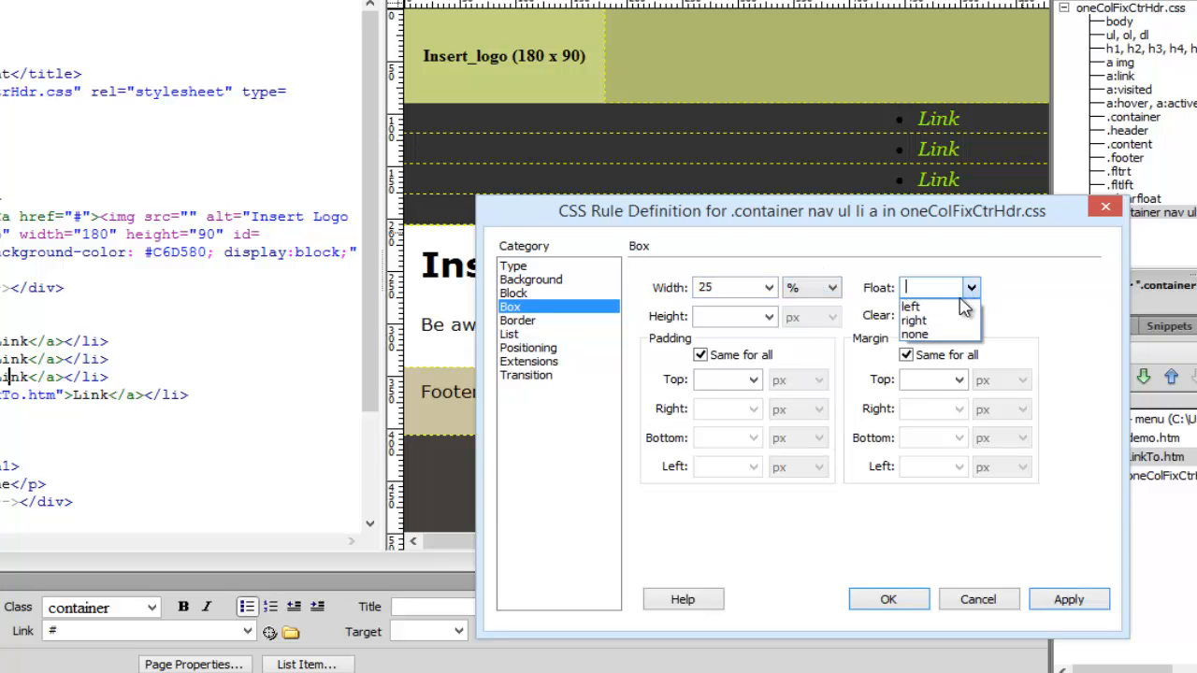
{"action": "left_click", "coordinate": [909, 307]}
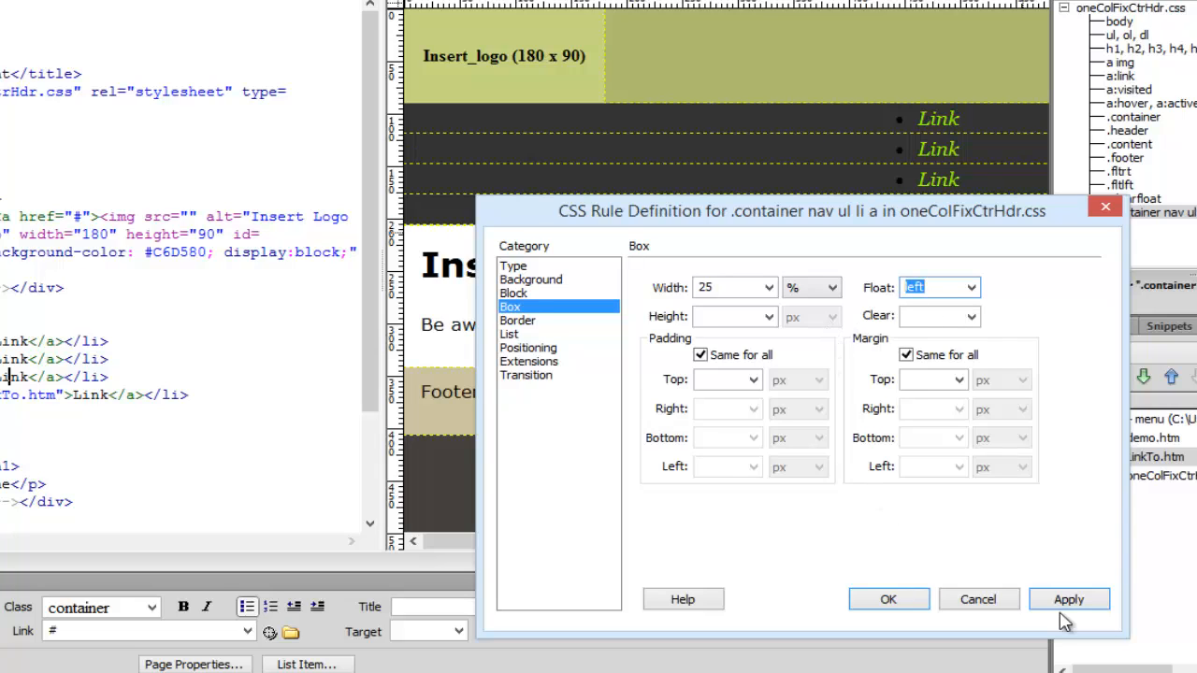
{"action": "left_click", "coordinate": [1068, 599]}
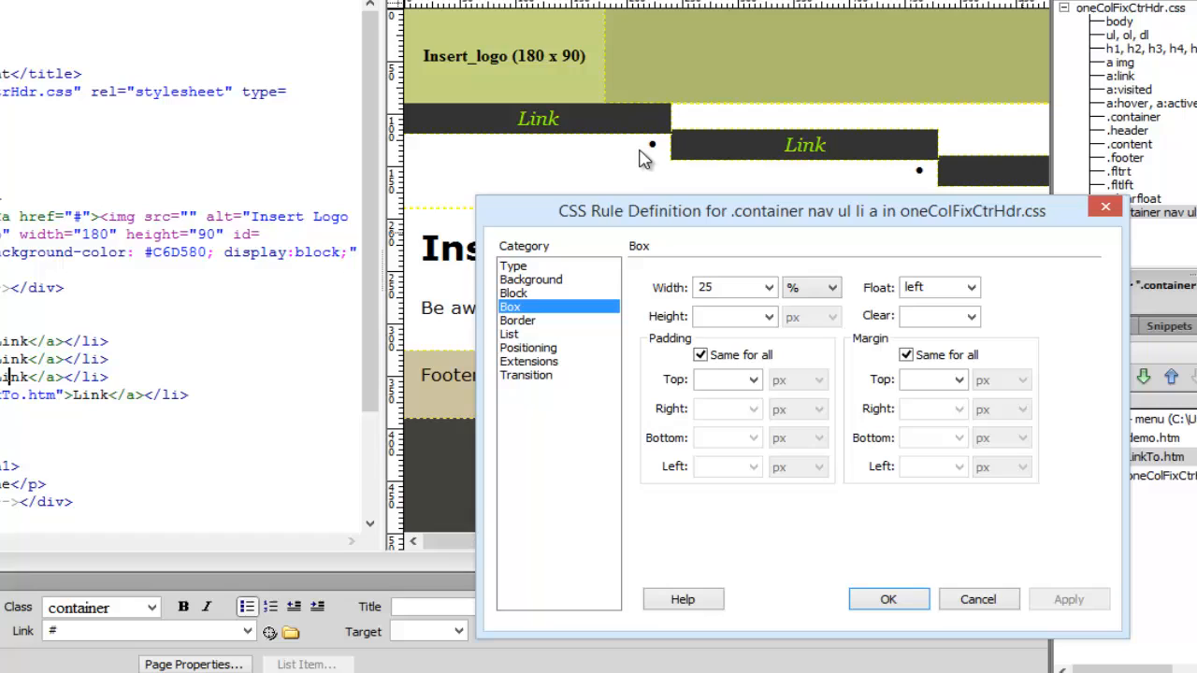
{"action": "mouse_move", "coordinate": [651, 169]}
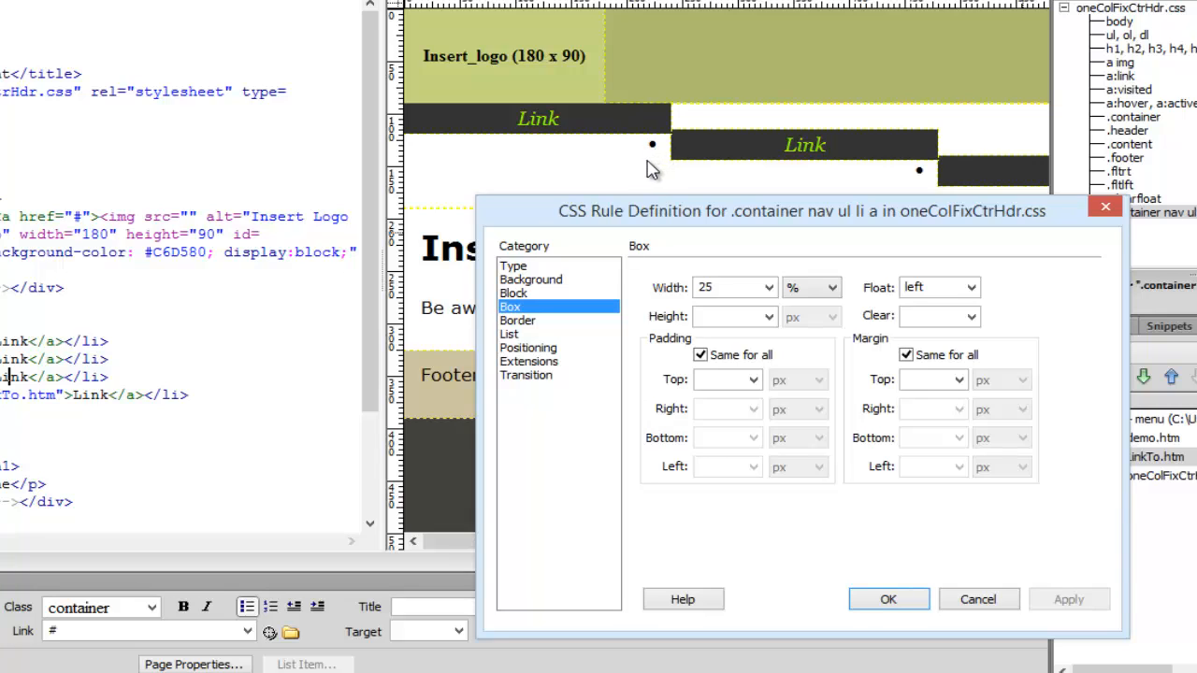
{"action": "mouse_move", "coordinate": [700, 210]}
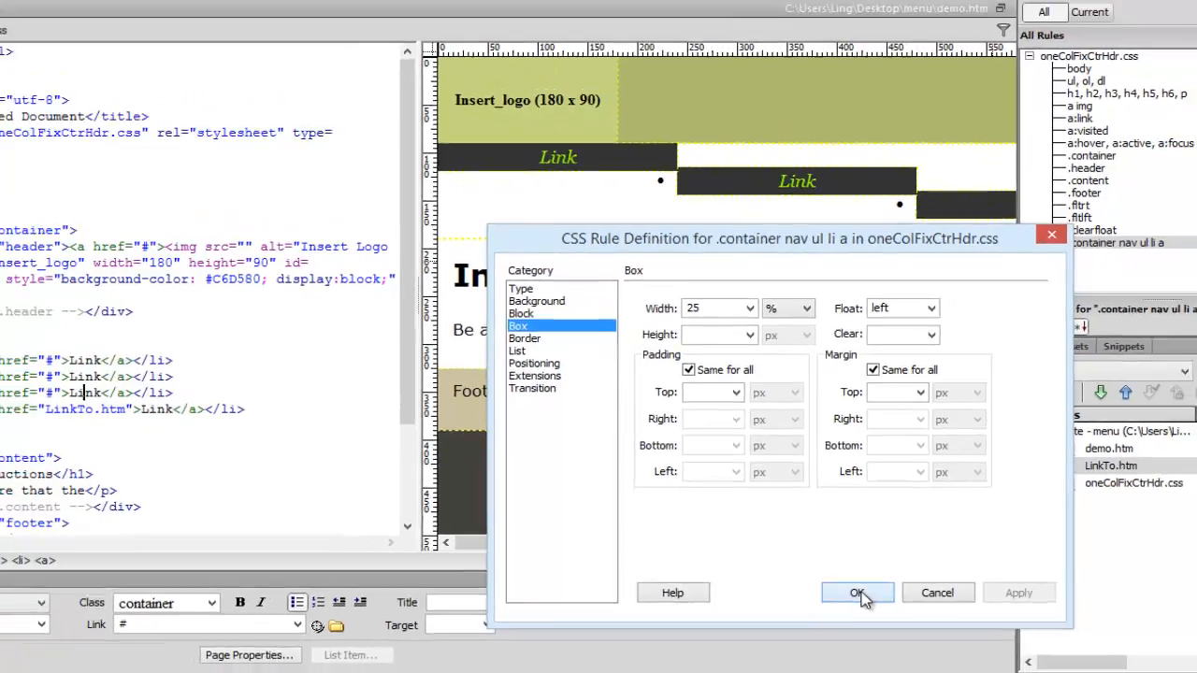
{"action": "left_click", "coordinate": [856, 593]}
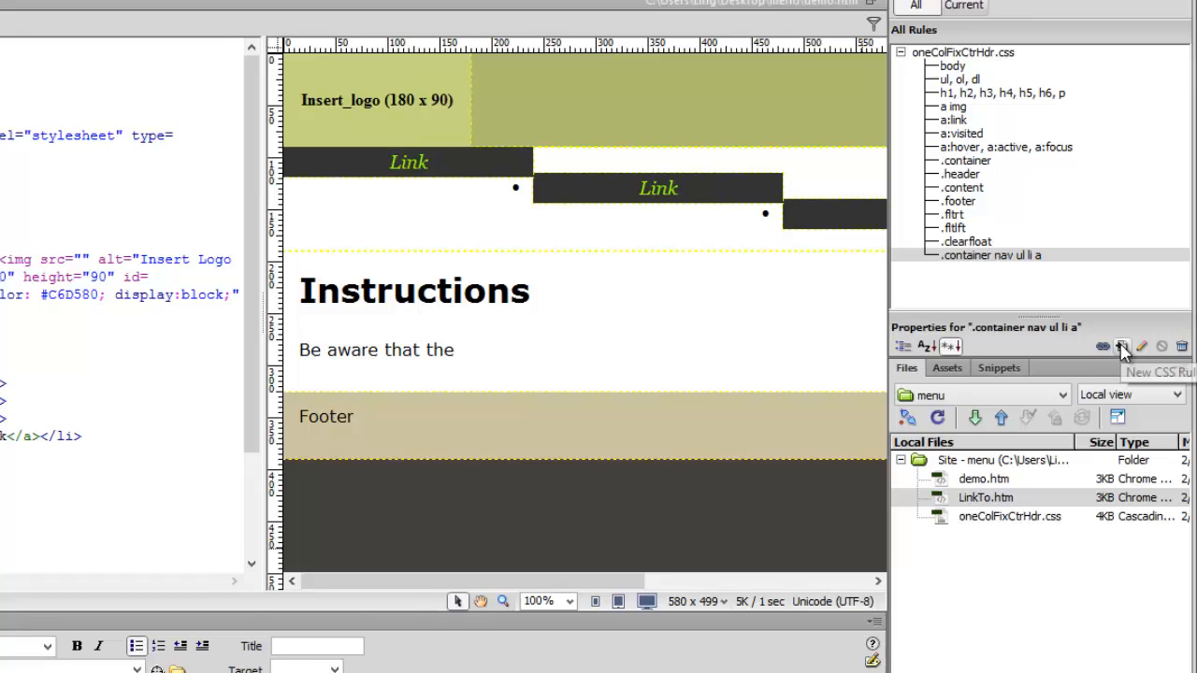
Add a .container nav ul rule with list-style-type none to remove the bullets.
{"action": "left_click", "coordinate": [1123, 346]}
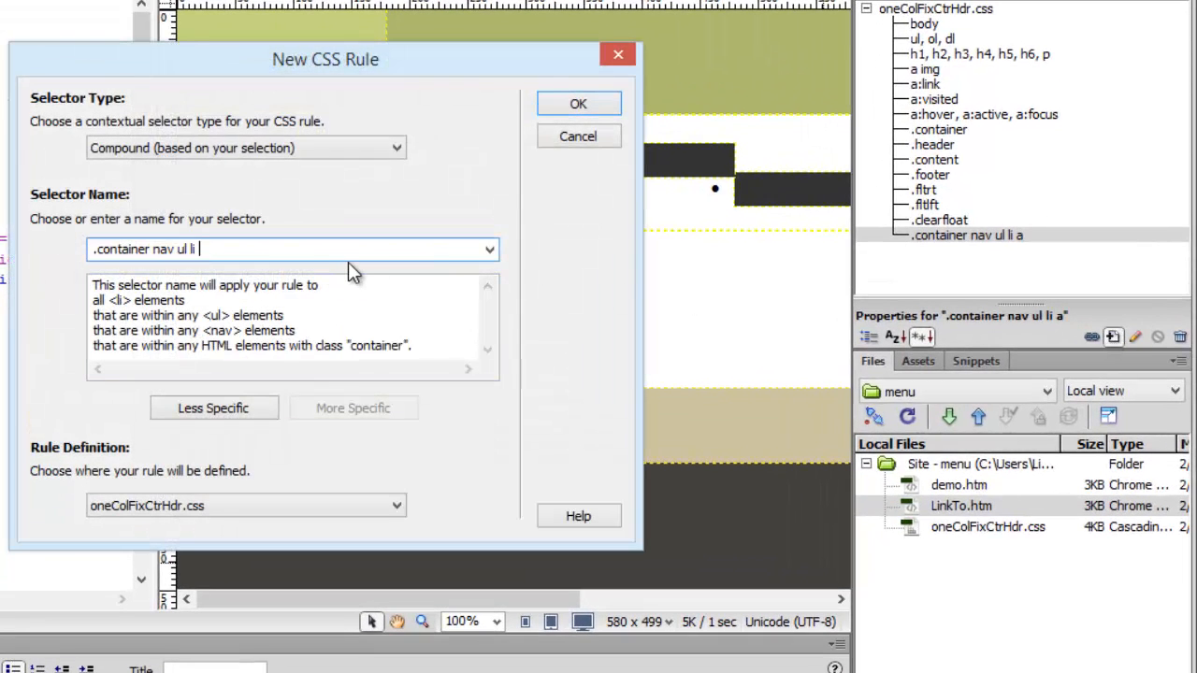
{"action": "key", "text": "Backspace"}
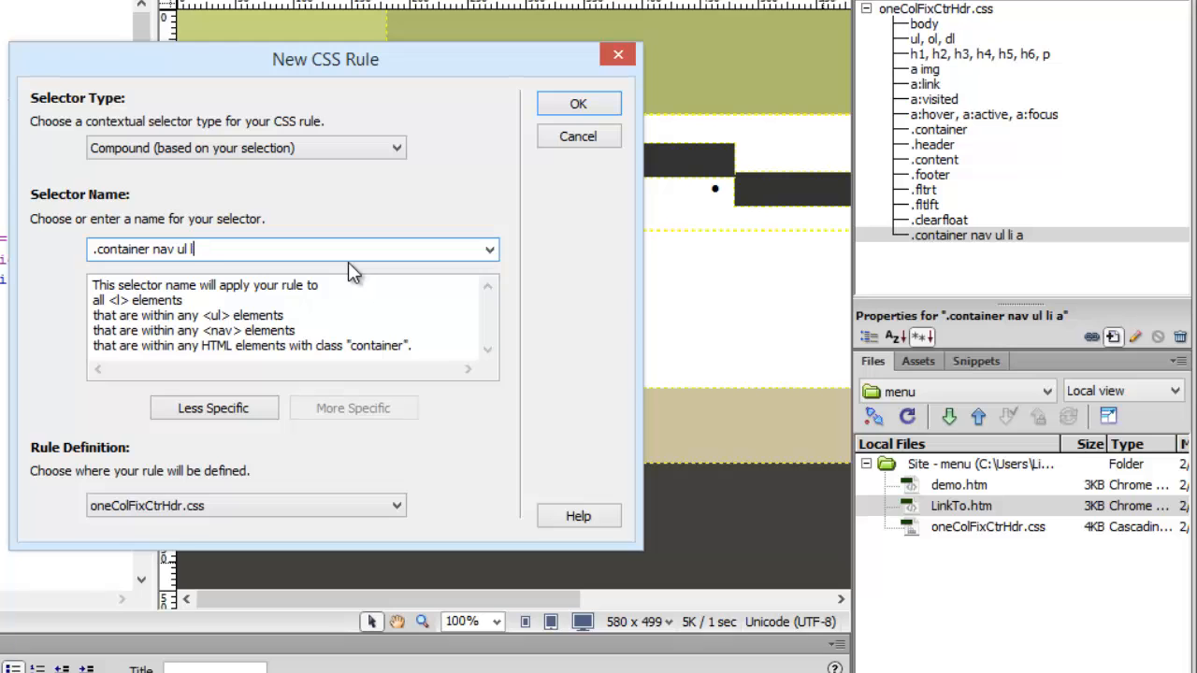
{"action": "key", "text": "BackSpace"}
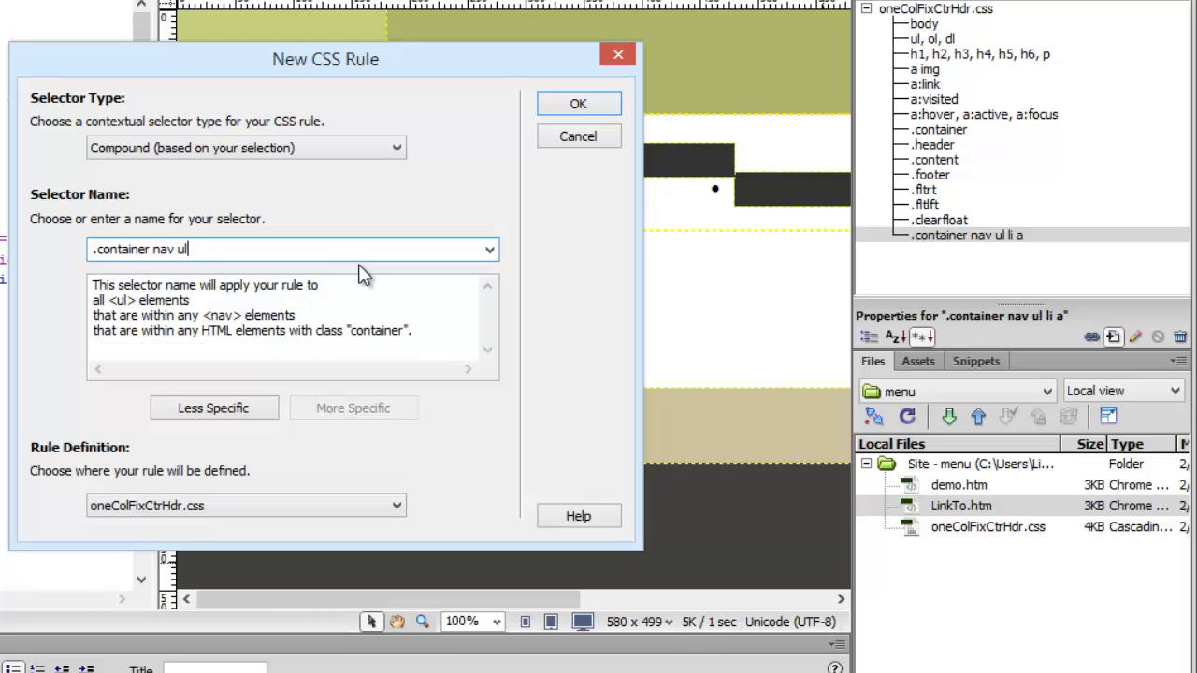
{"action": "left_click", "coordinate": [577, 103]}
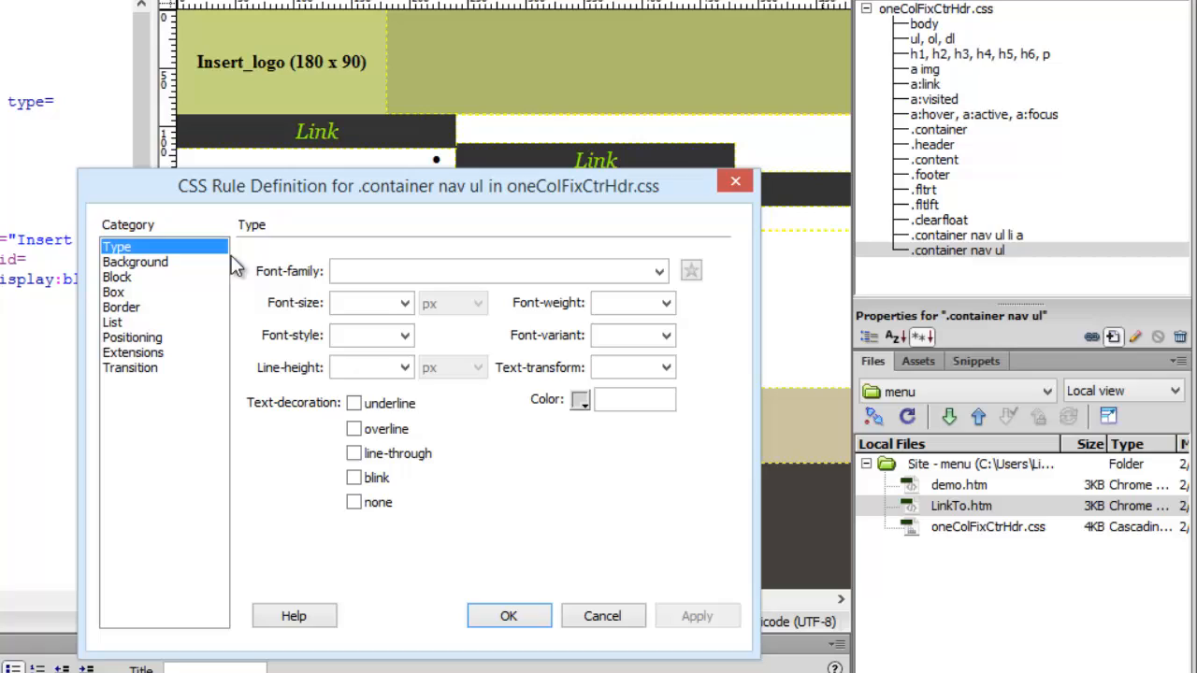
{"action": "left_click", "coordinate": [113, 321]}
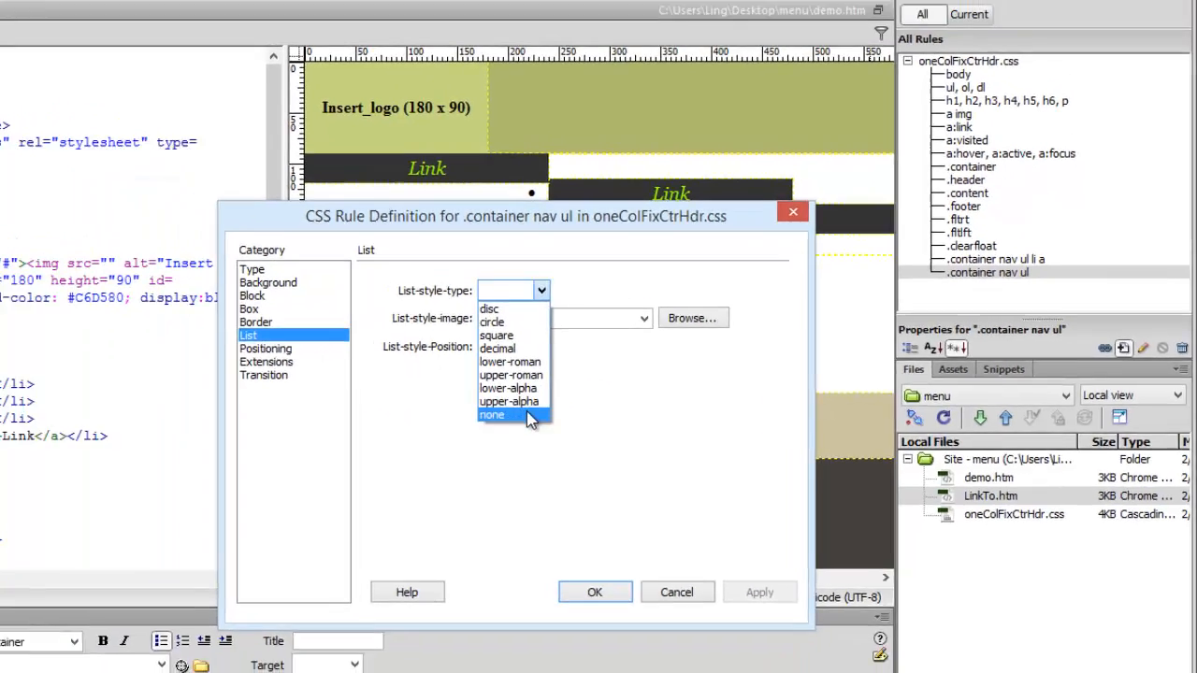
{"action": "left_click", "coordinate": [492, 415]}
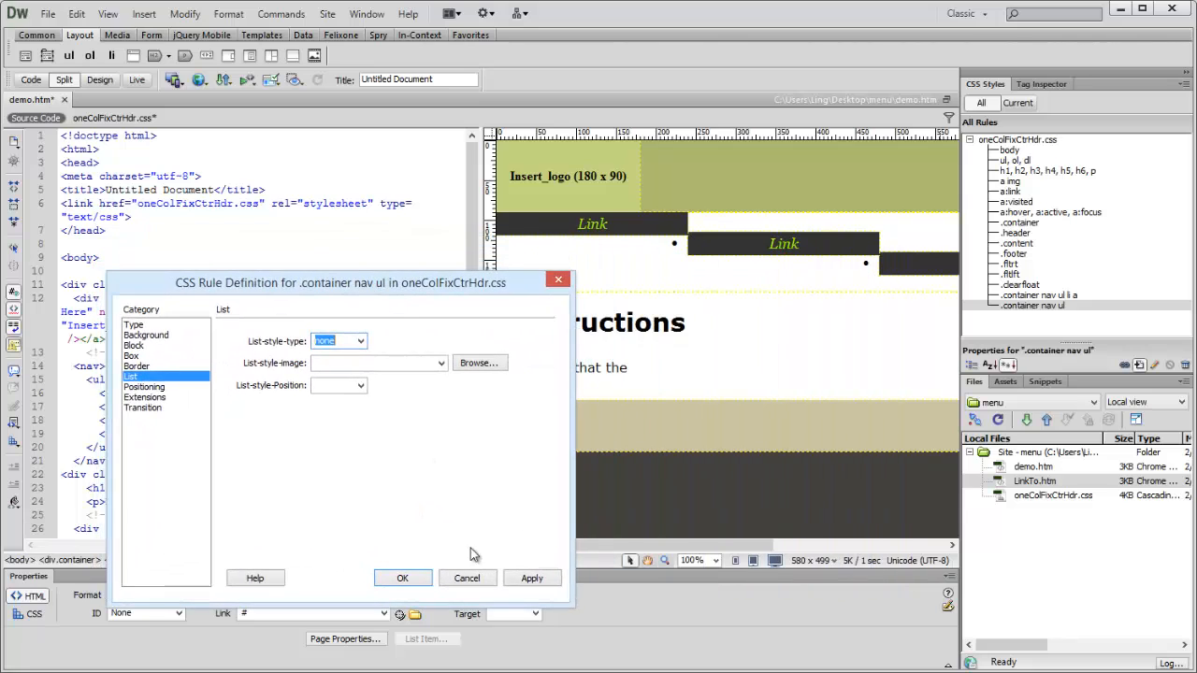
{"action": "left_click", "coordinate": [531, 578]}
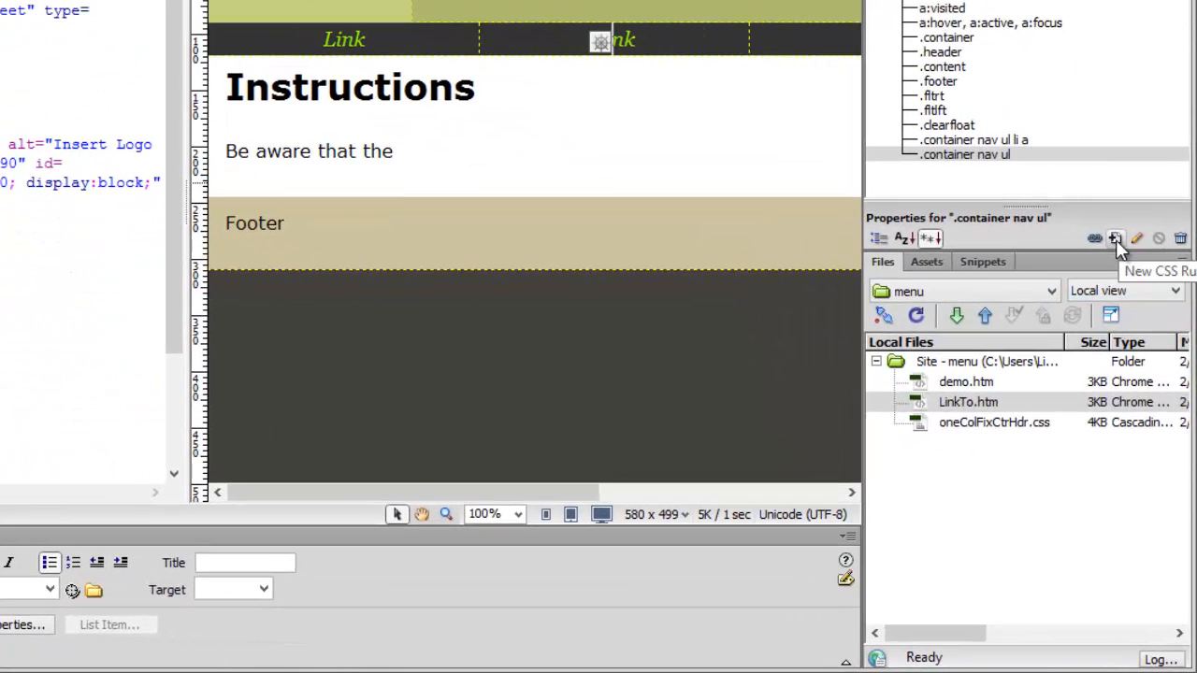
Add a .container nav ul li a:hover rule with #333 text on a #CC0 background.
{"action": "left_click", "coordinate": [1115, 239]}
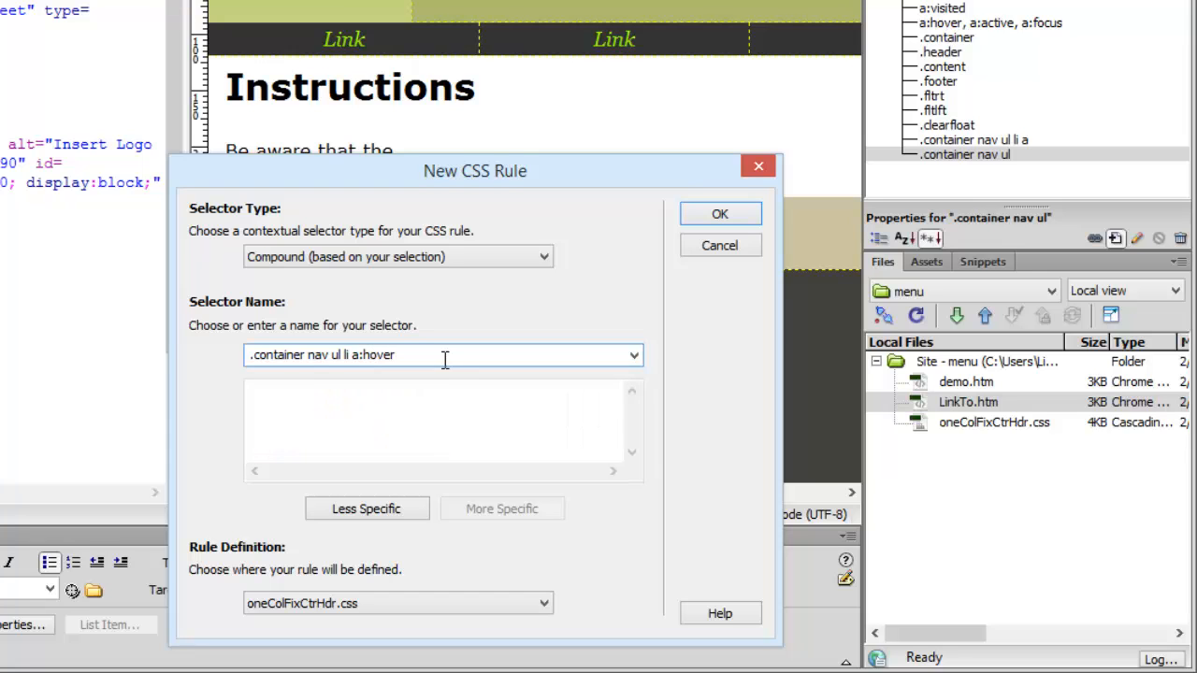
{"action": "left_click", "coordinate": [720, 213]}
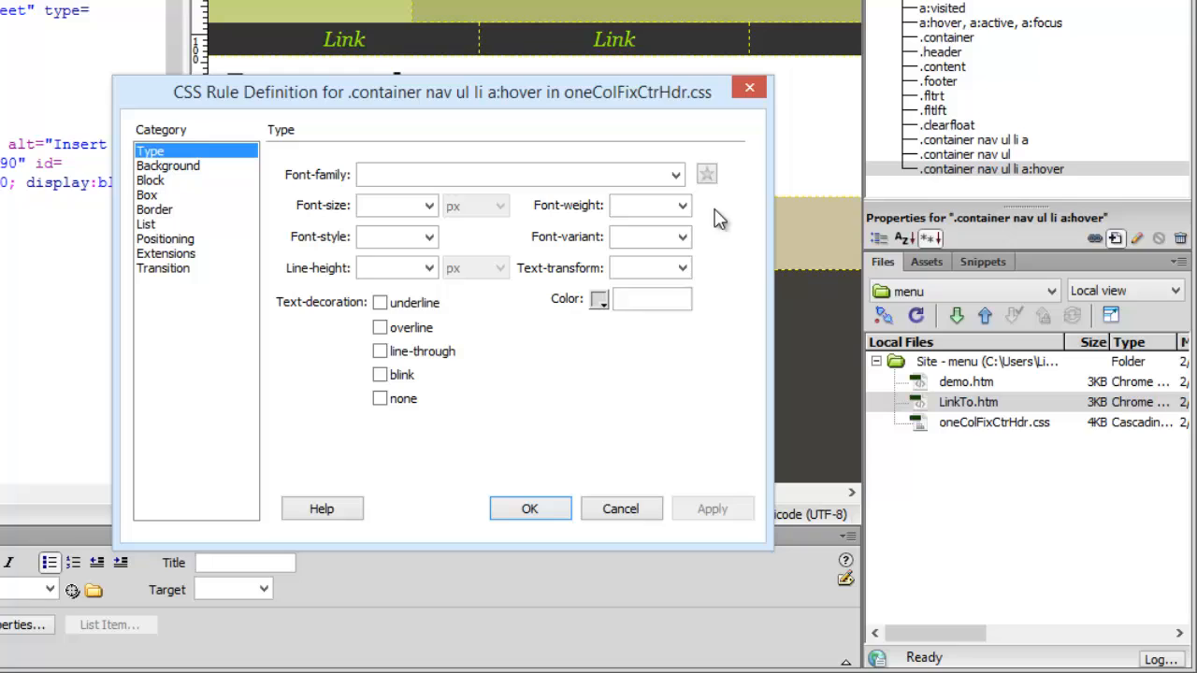
{"action": "left_click", "coordinate": [598, 299]}
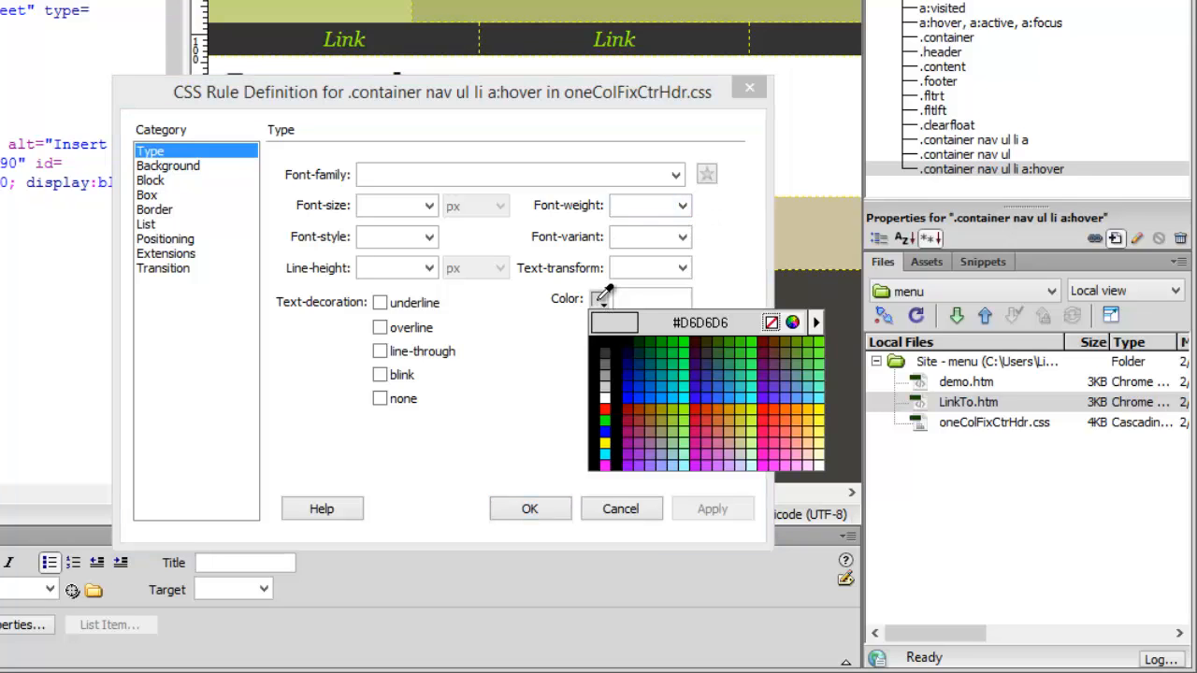
{"action": "left_click", "coordinate": [606, 355]}
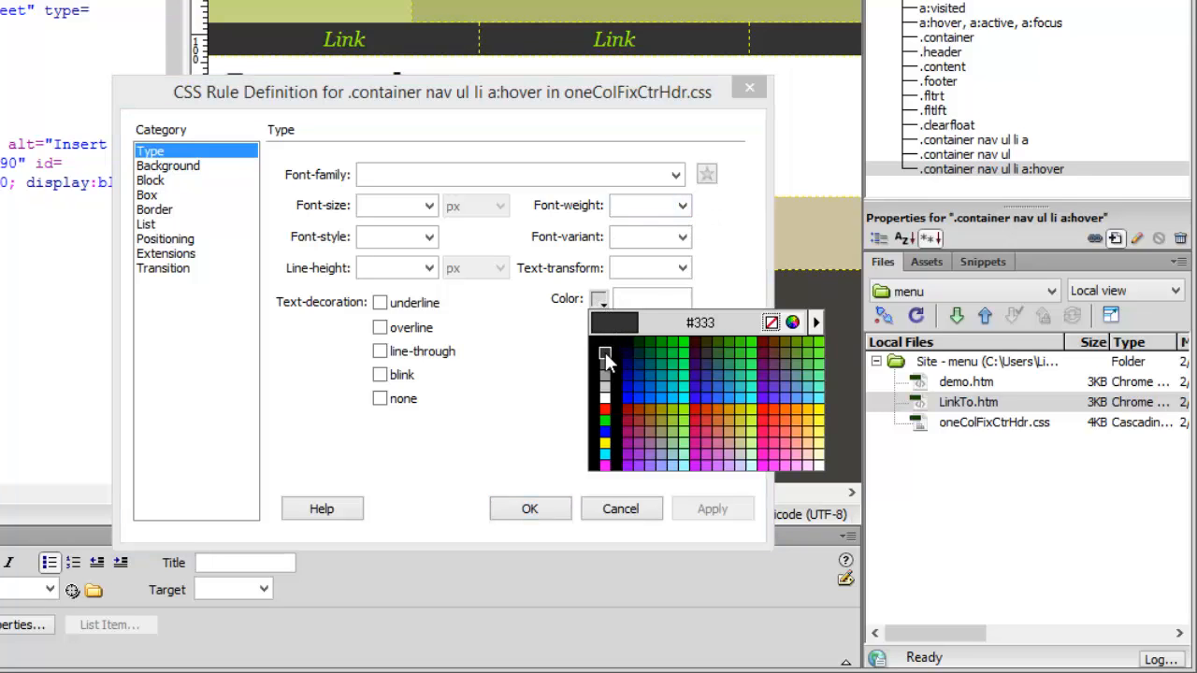
{"action": "left_click", "coordinate": [169, 164]}
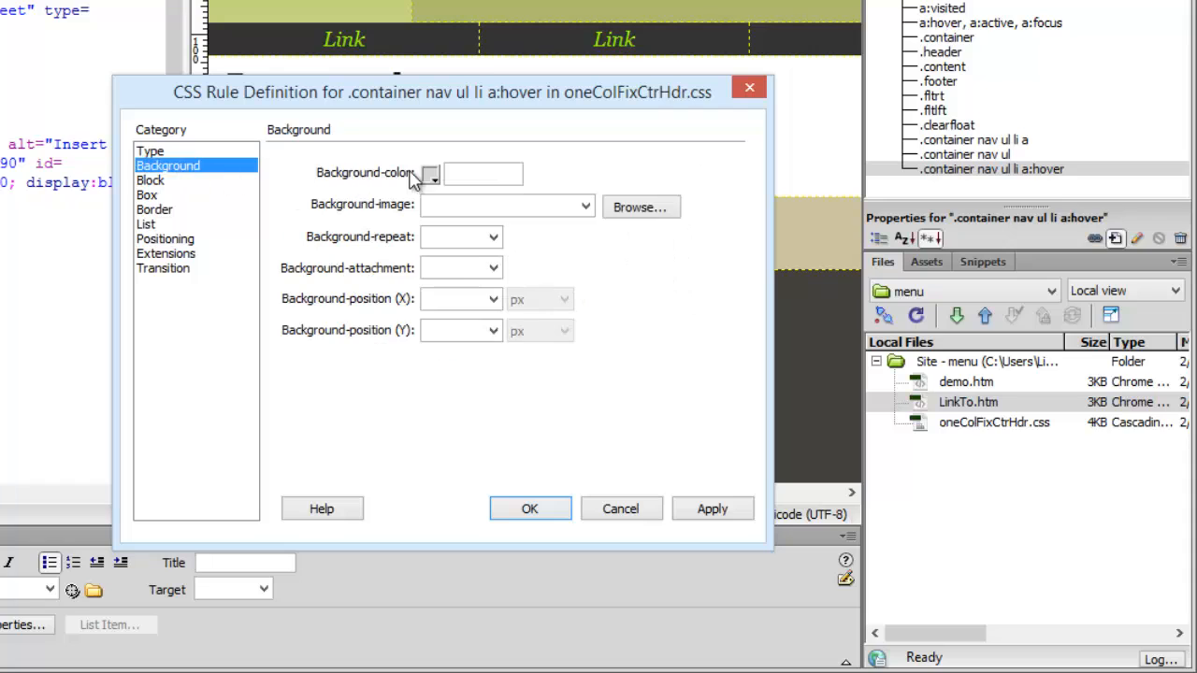
{"action": "left_click", "coordinate": [430, 172]}
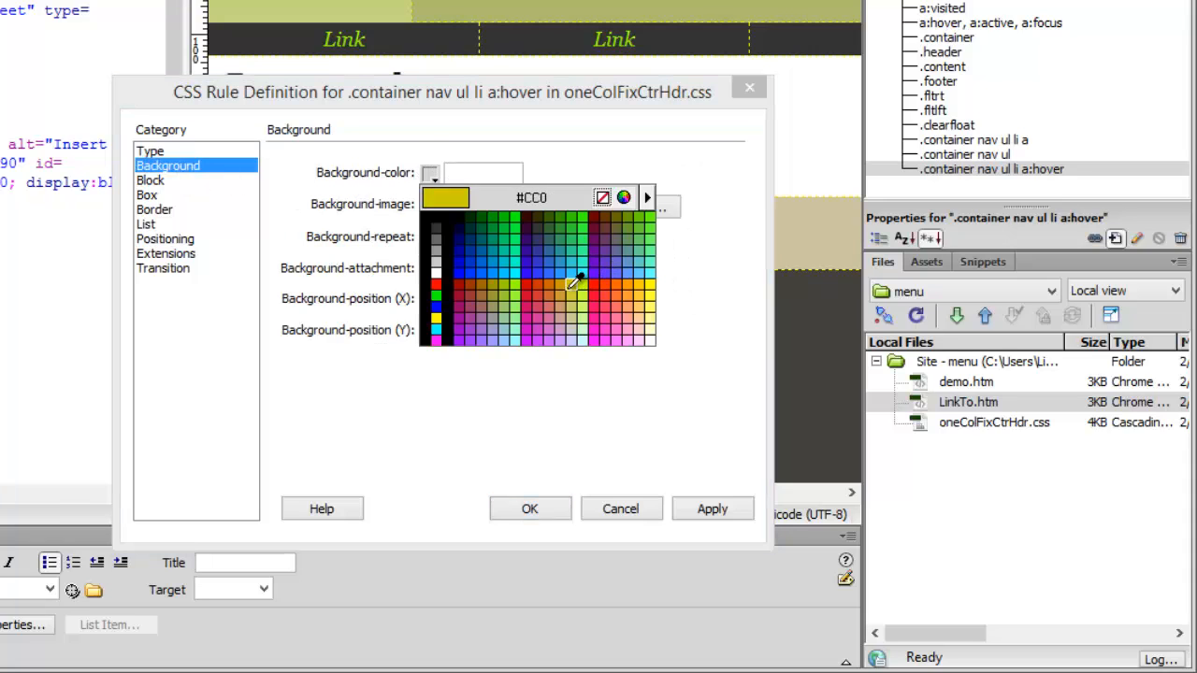
{"action": "left_click", "coordinate": [576, 284]}
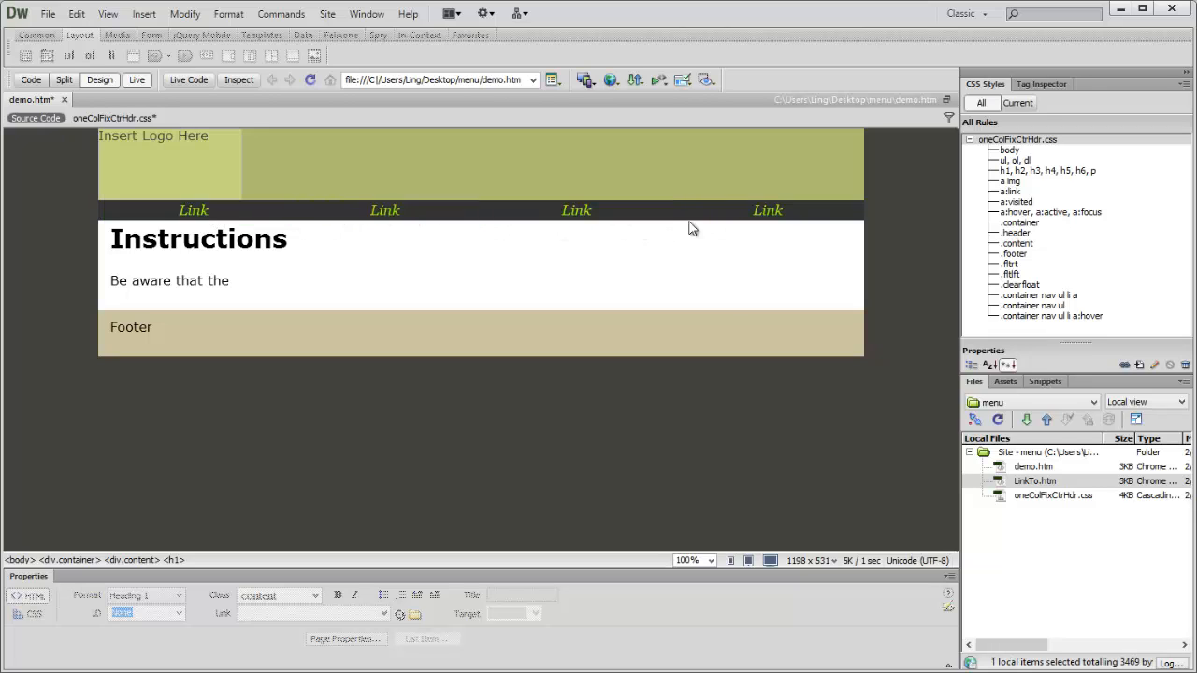
Edit the .container nav ul rule to a 30% width and set its float option.
{"action": "left_click", "coordinate": [63, 78]}
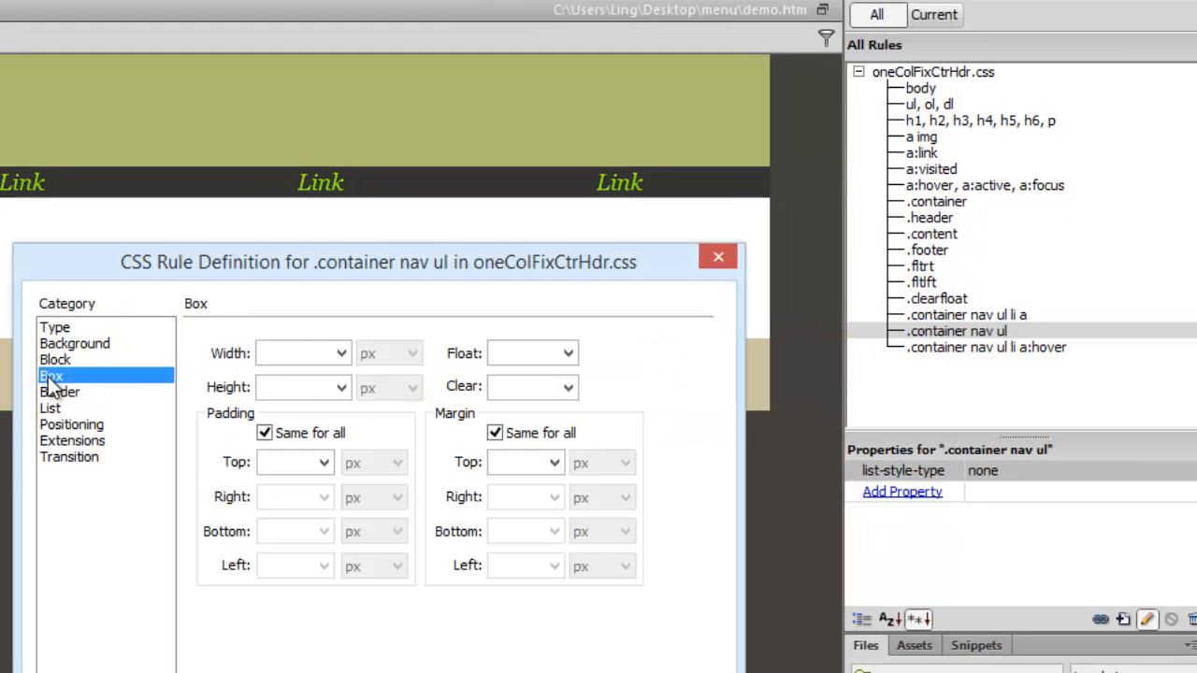
{"action": "type", "text": "30"}
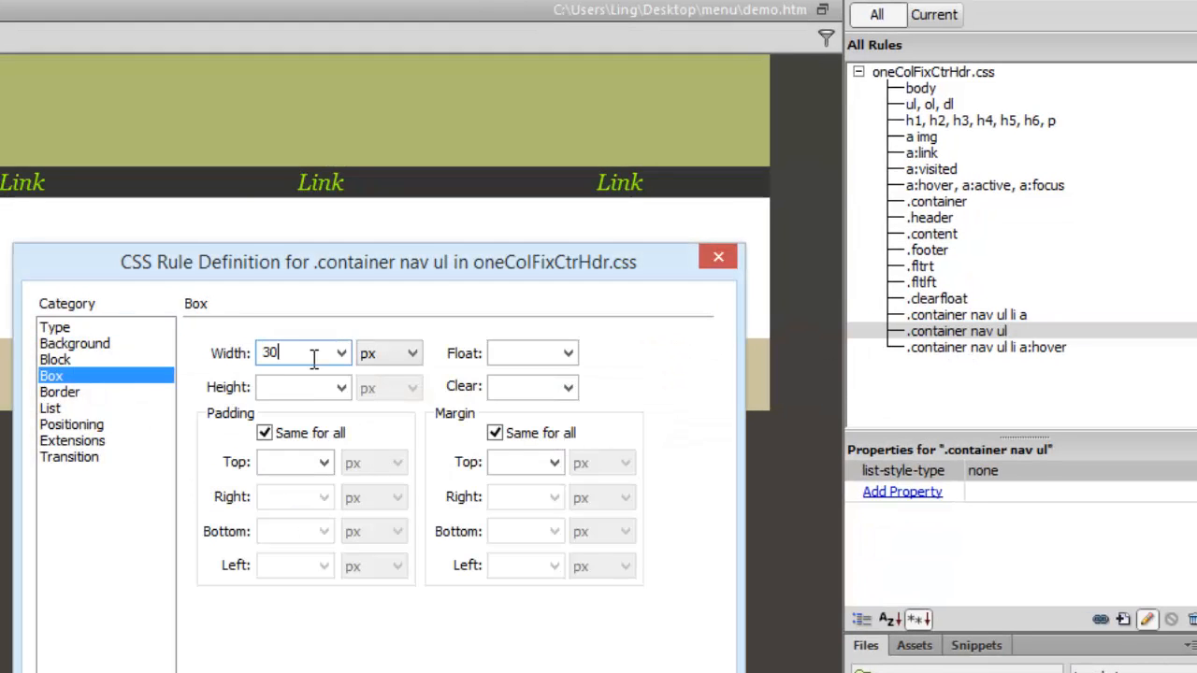
{"action": "left_click", "coordinate": [389, 352]}
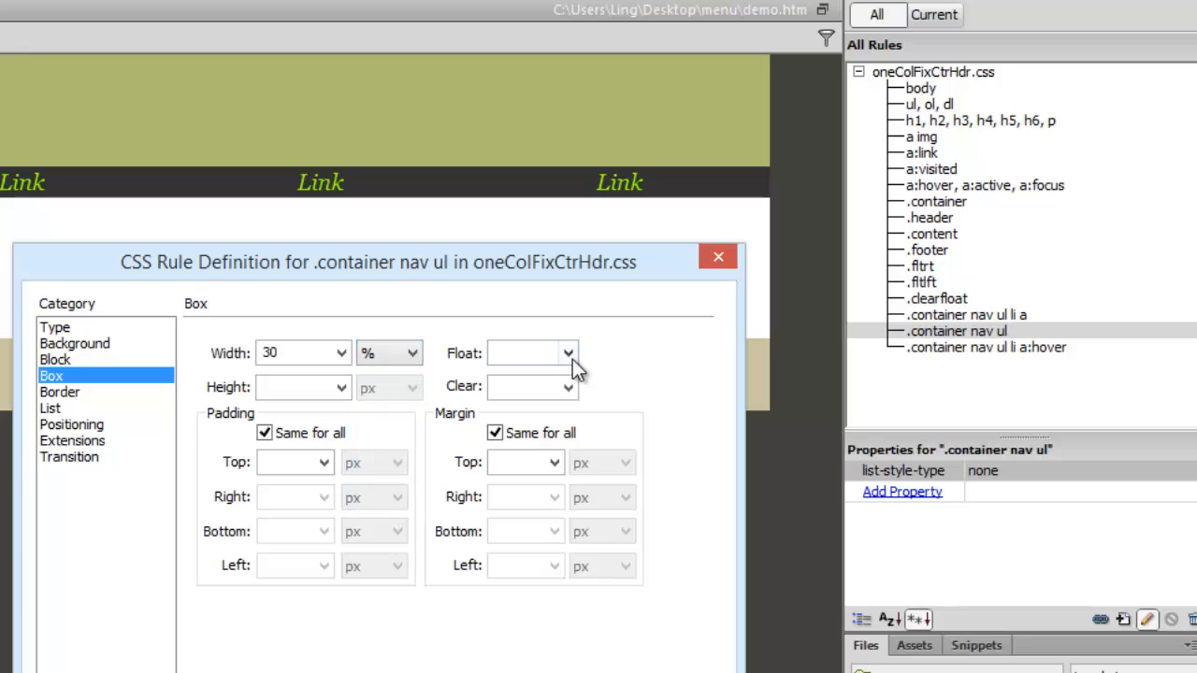
{"action": "left_click", "coordinate": [531, 352]}
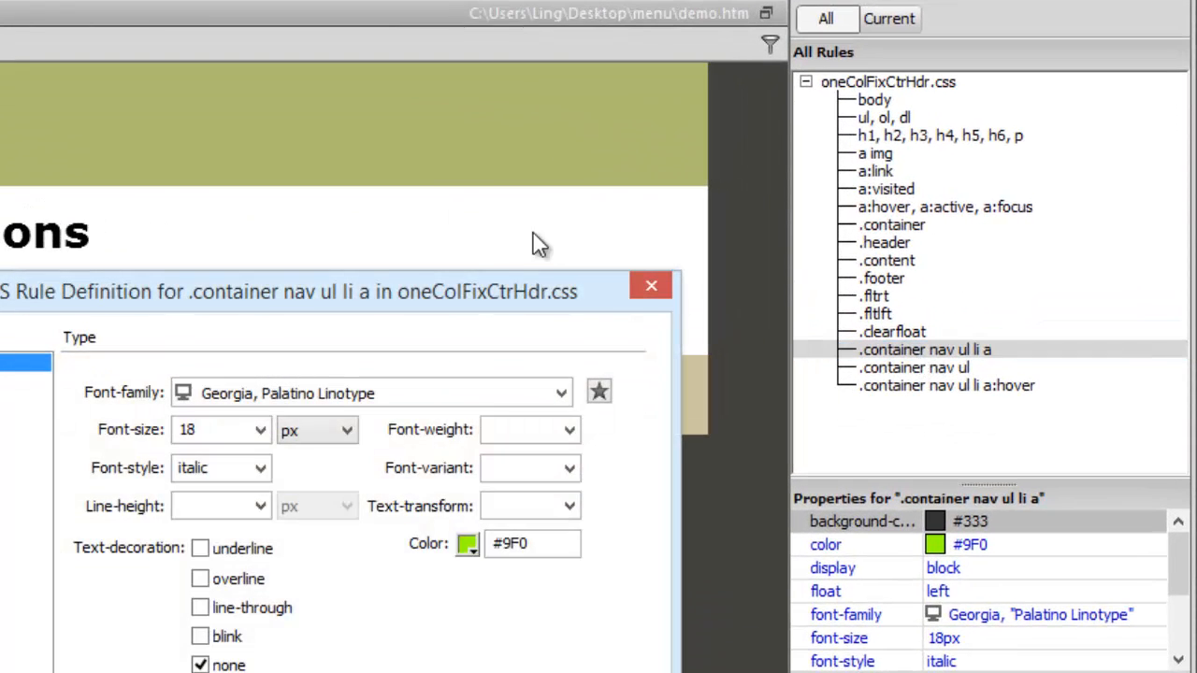
Give the '.container nav ul li a' rule Width 100% and a separate Bottom margin in Box.
{"action": "left_click", "coordinate": [138, 252]}
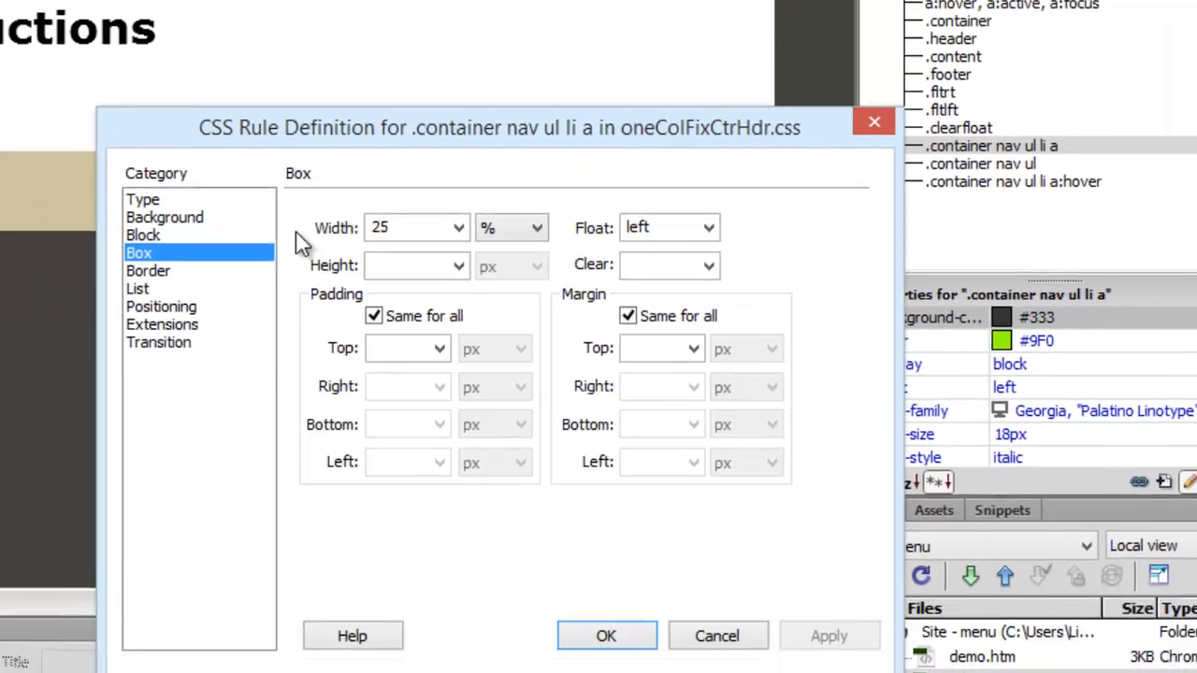
{"action": "type", "text": "100"}
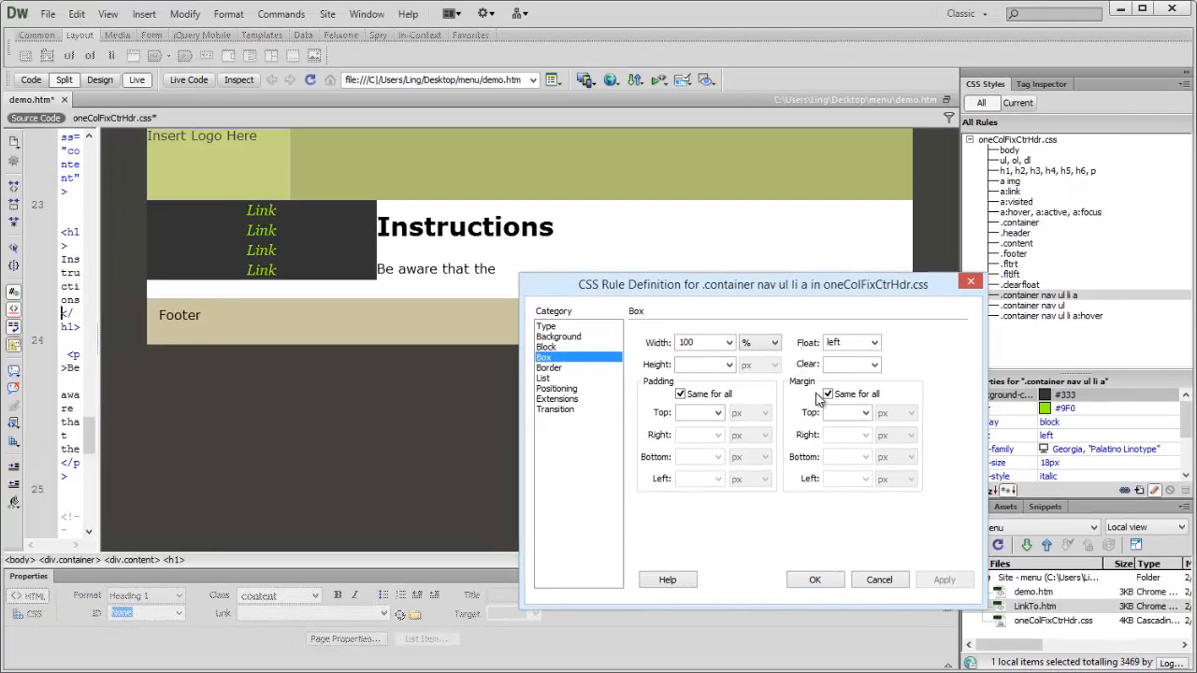
{"action": "left_click", "coordinate": [826, 393]}
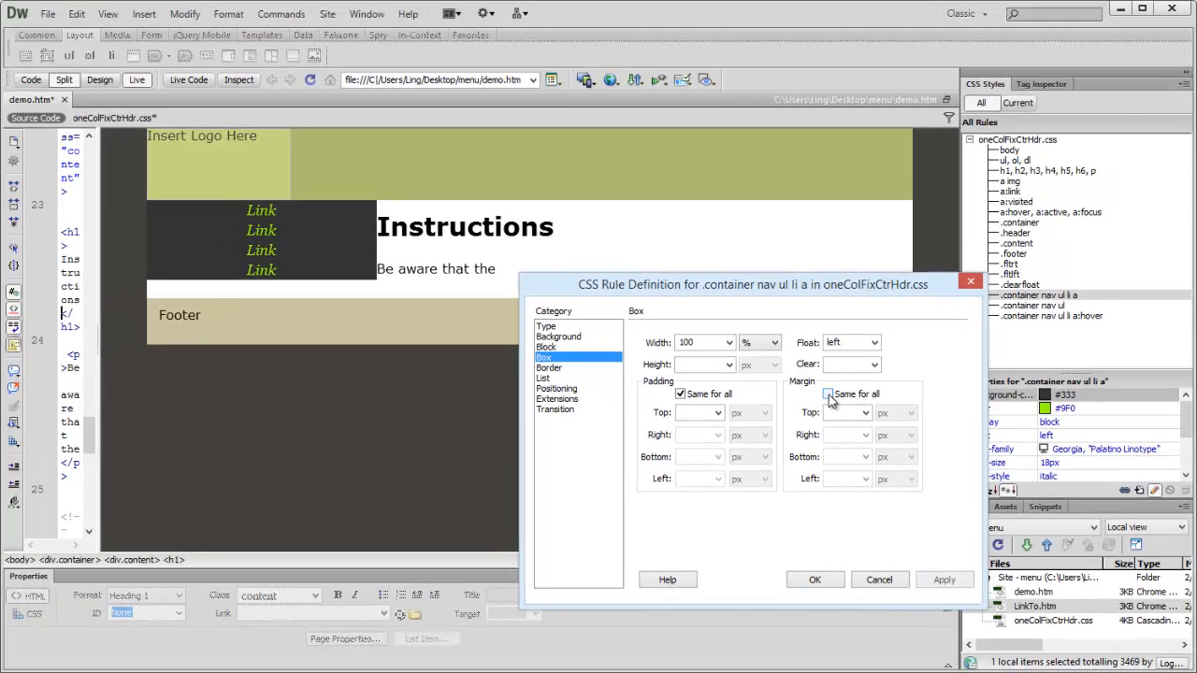
{"action": "left_click", "coordinate": [826, 393]}
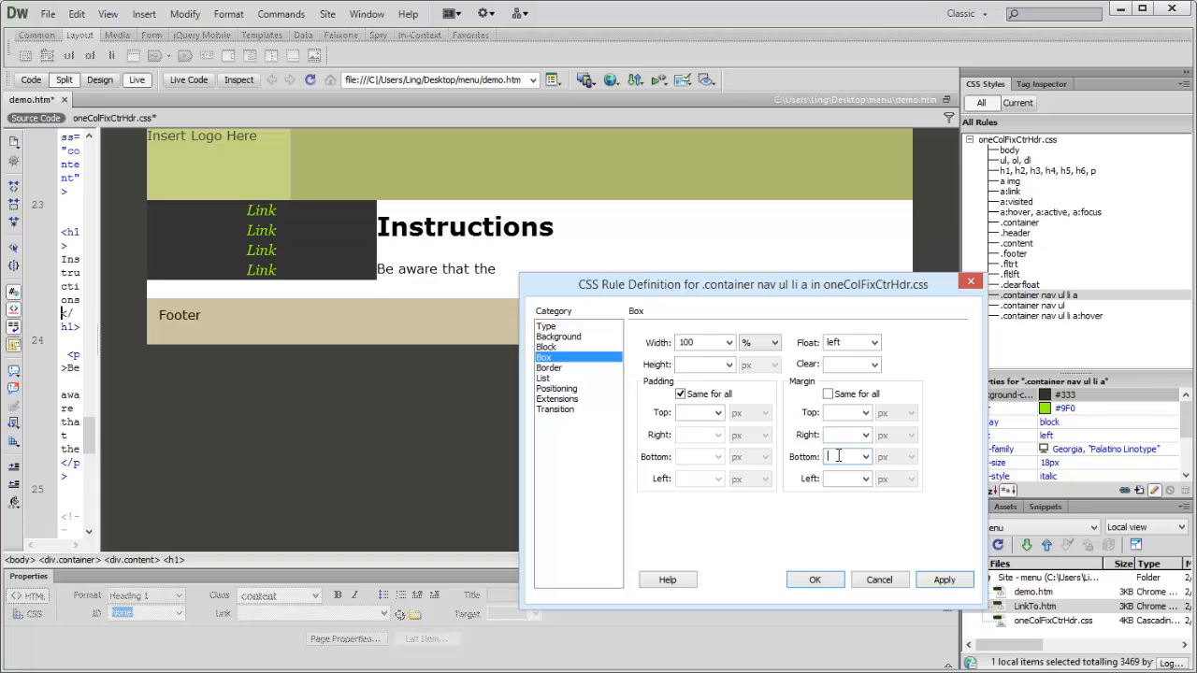
{"action": "left_click", "coordinate": [943, 580]}
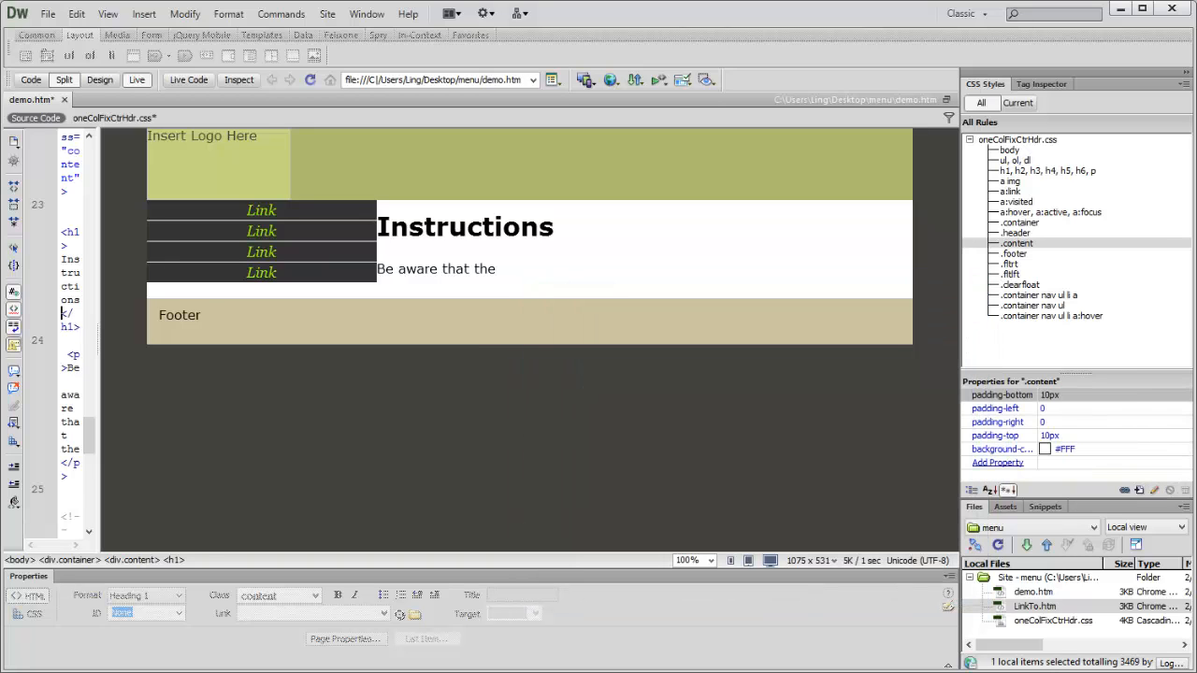
{"action": "mouse_move", "coordinate": [378, 298]}
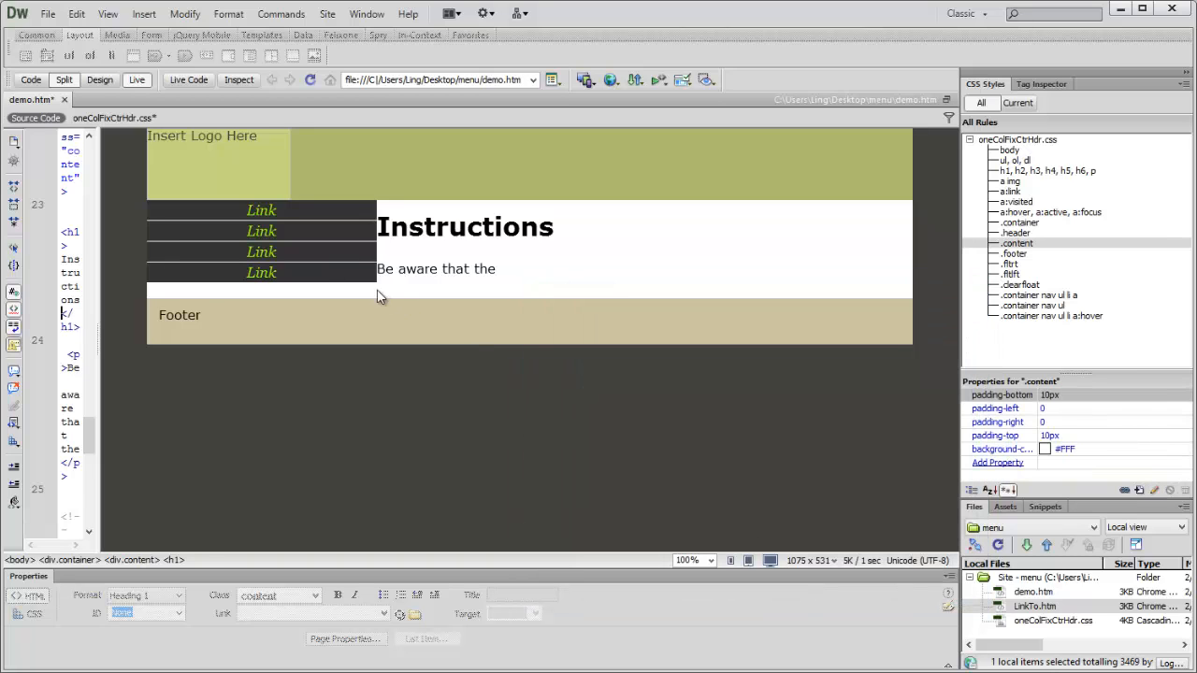